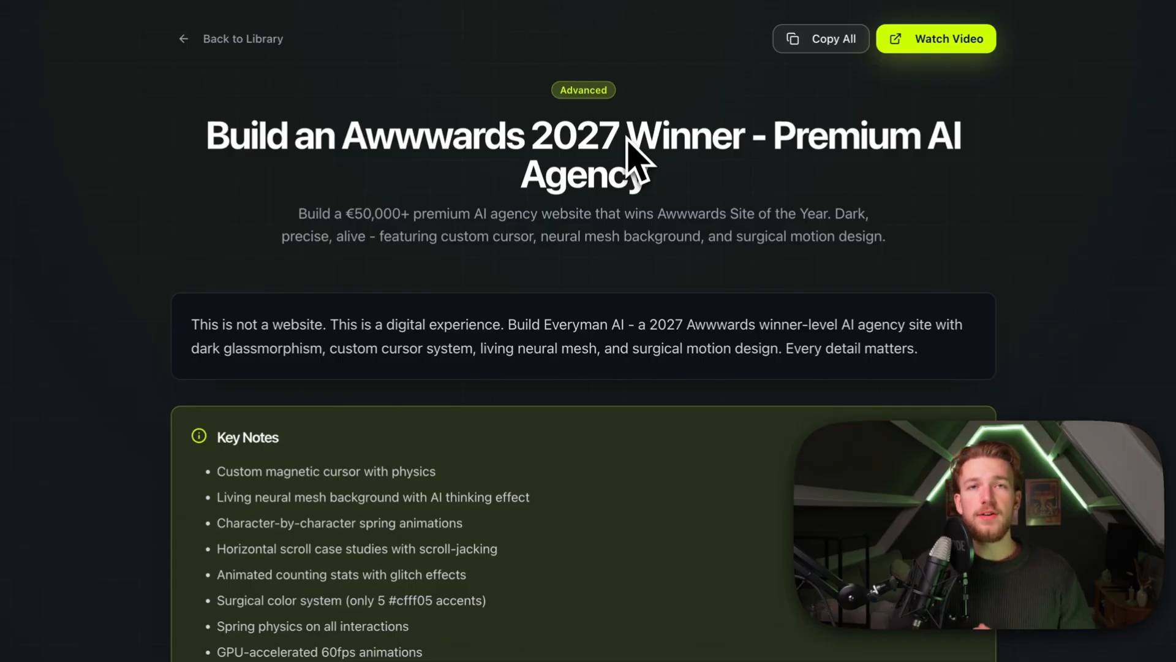
mouse_move(377, 210)
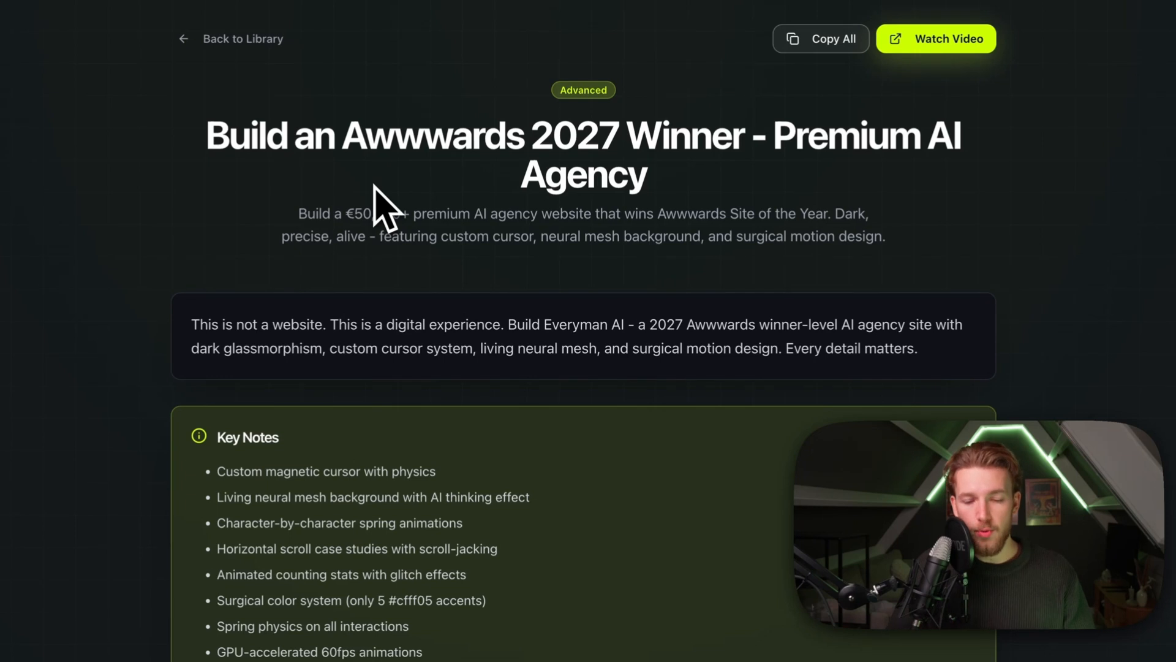
mouse_move(601, 282)
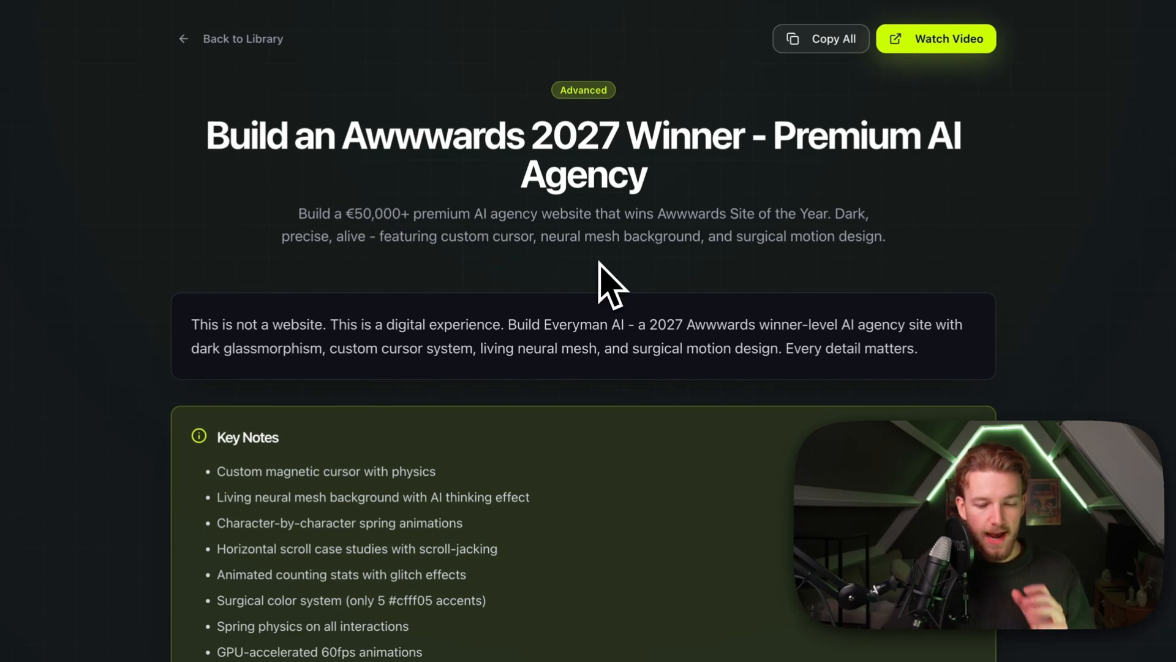
mouse_move(598, 259)
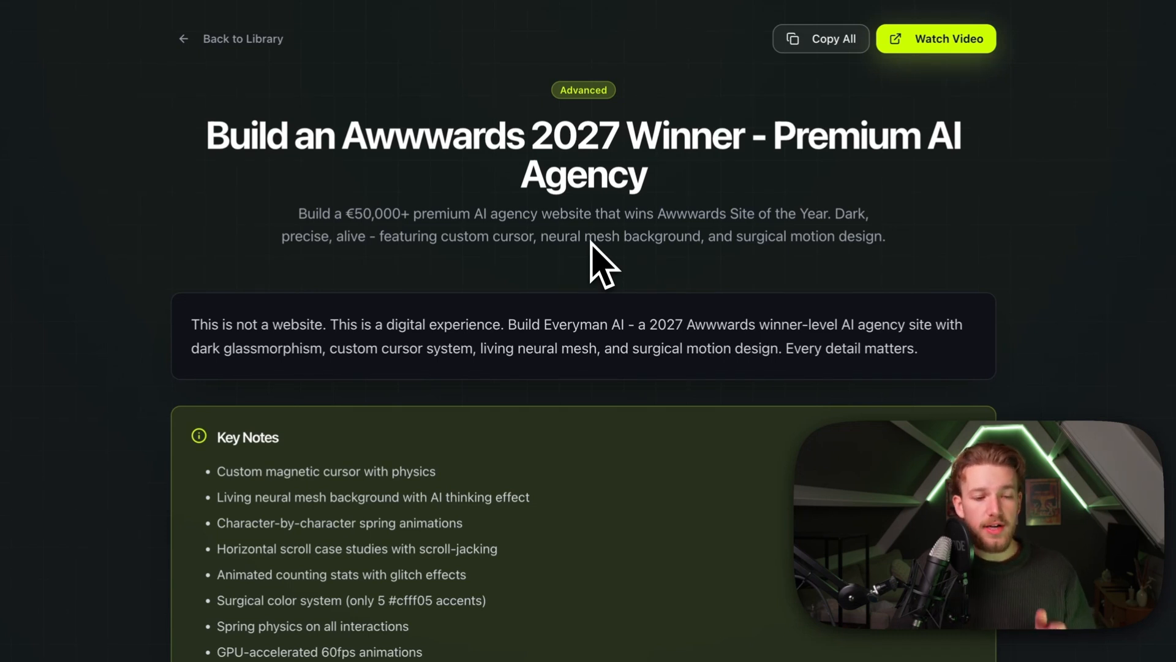
mouse_move(573, 314)
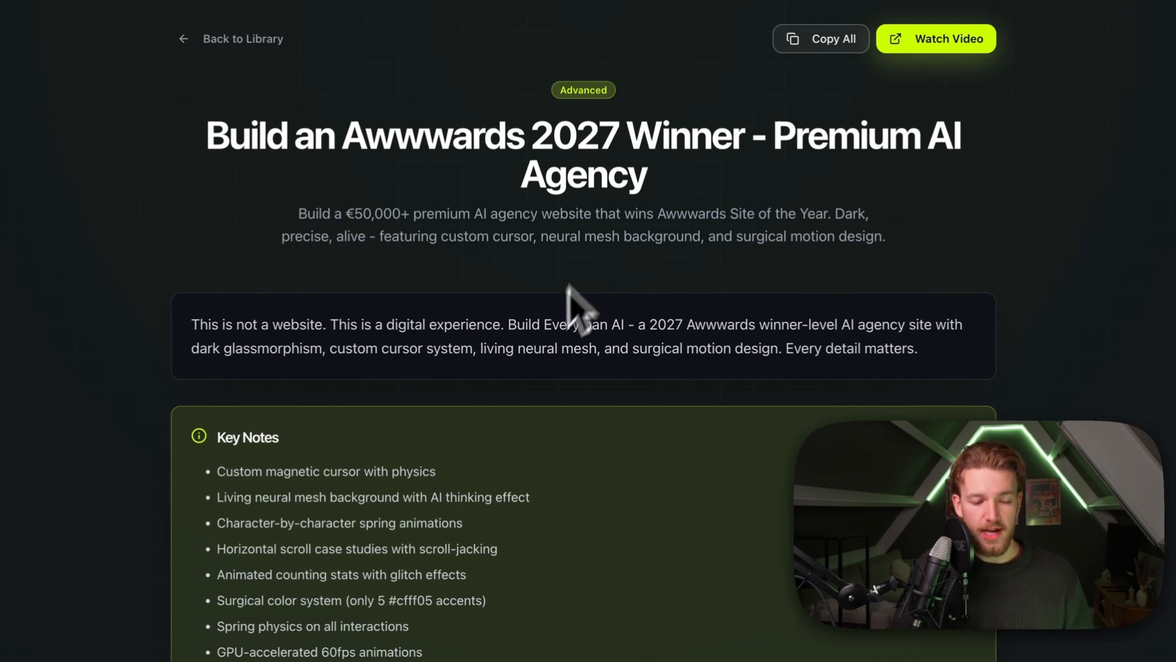
Step: Scroll down through the page to reach the Lovable prompt area
scroll(down, 3)
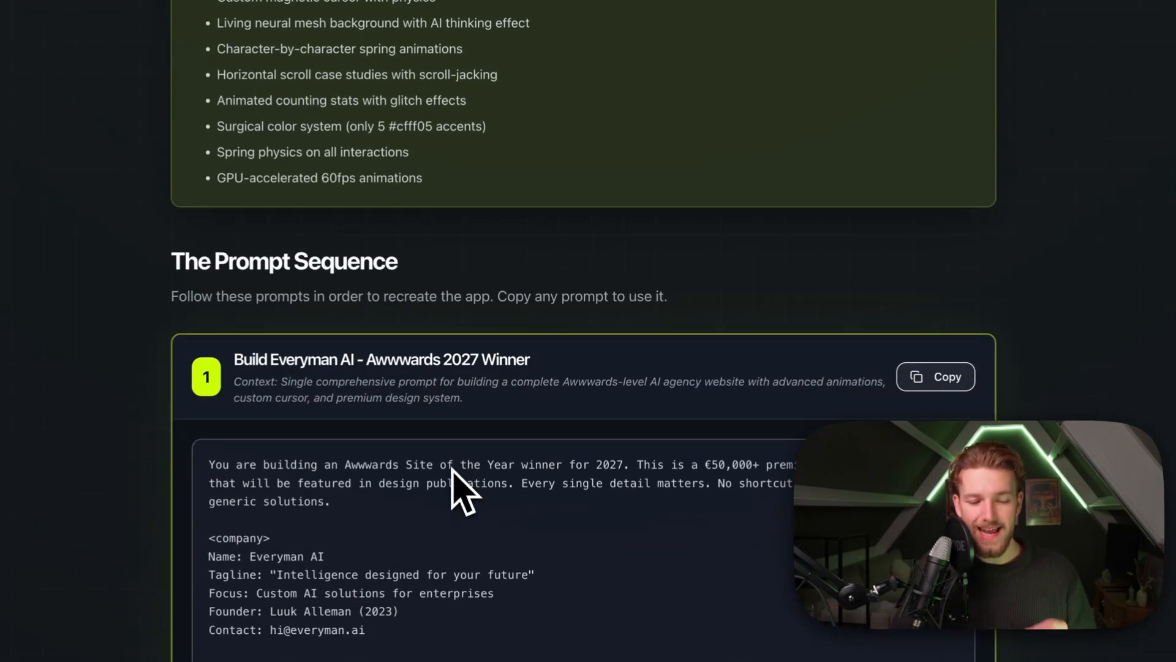
scroll(down, 3)
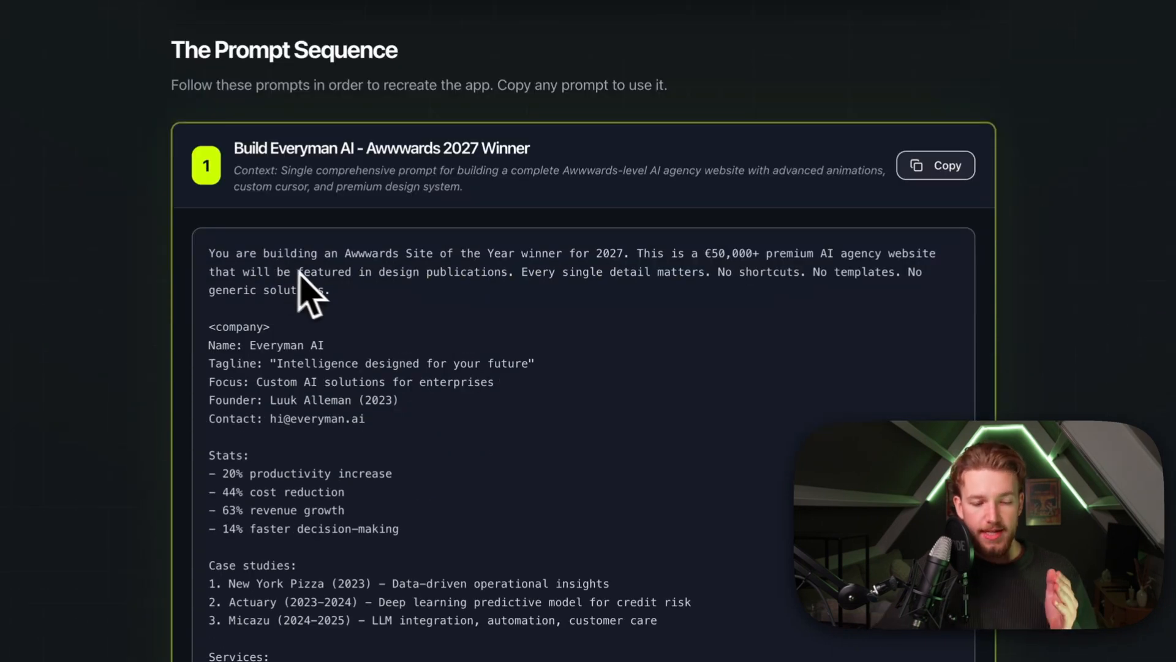
mouse_move(598, 309)
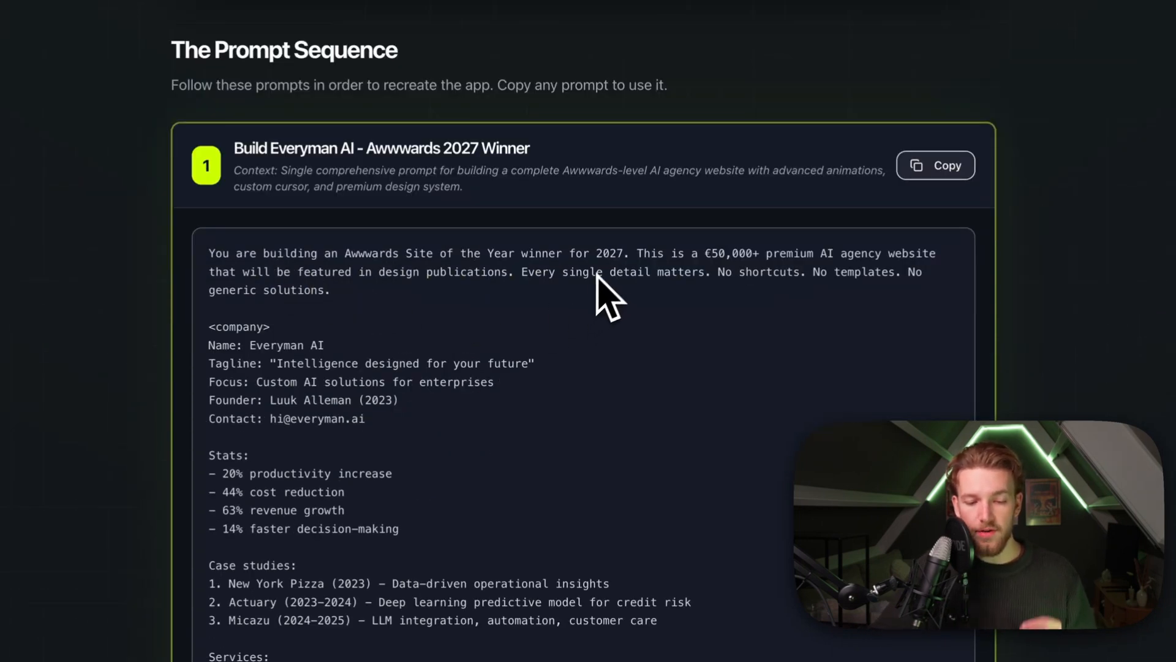
mouse_move(613, 291)
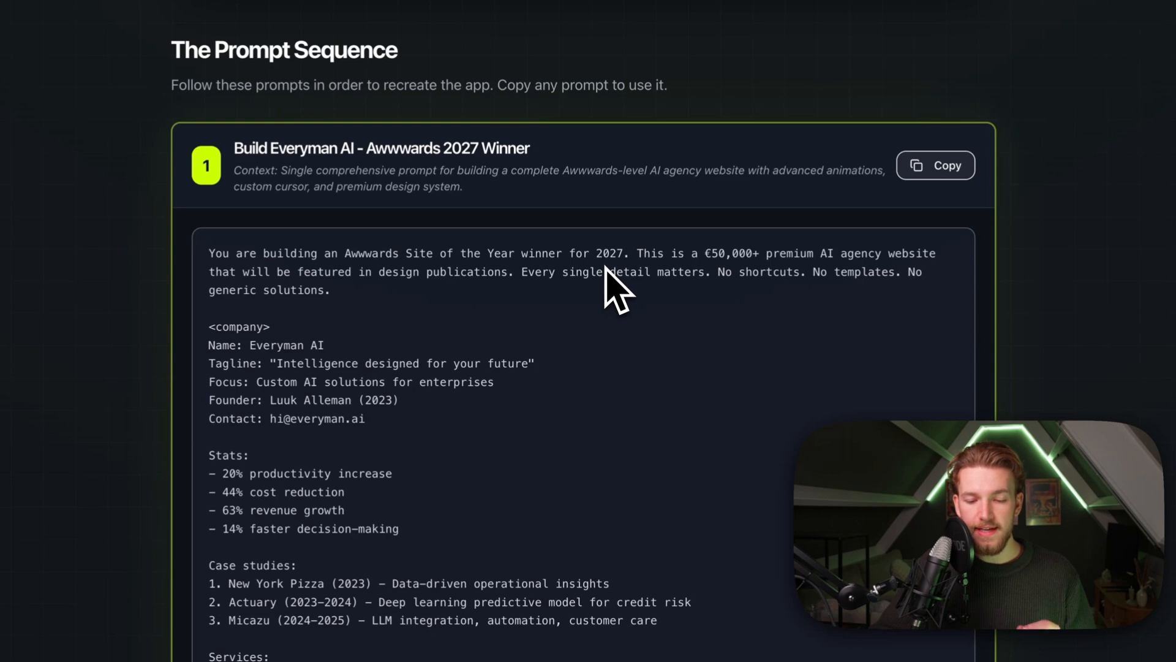
mouse_move(890, 298)
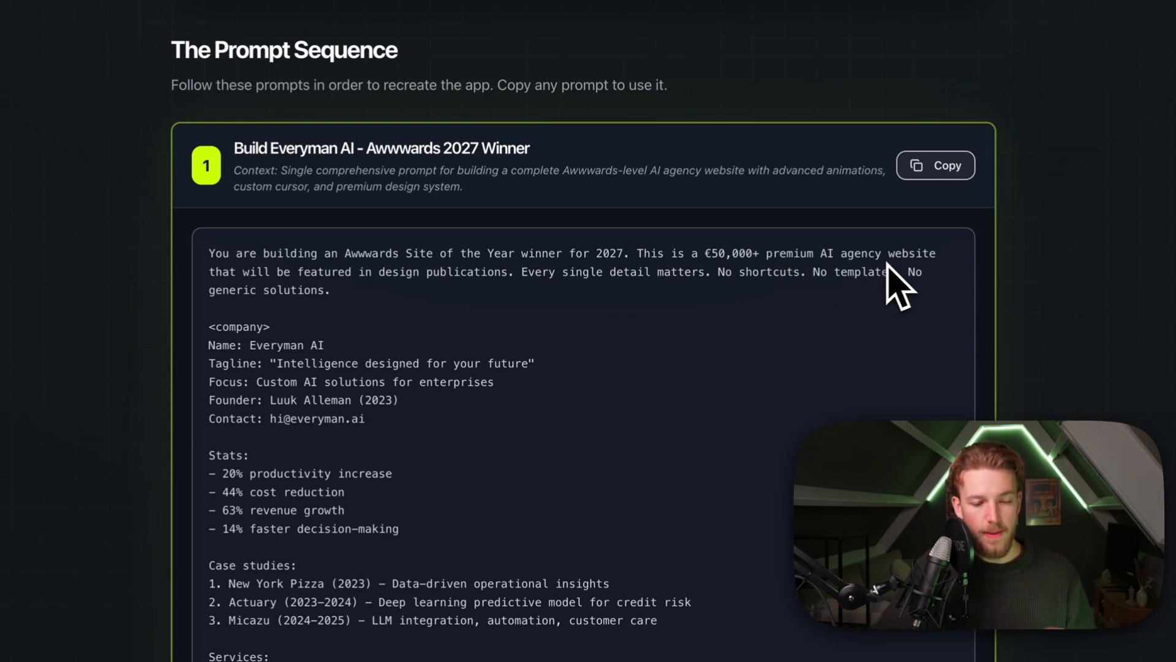
scroll(down, 3)
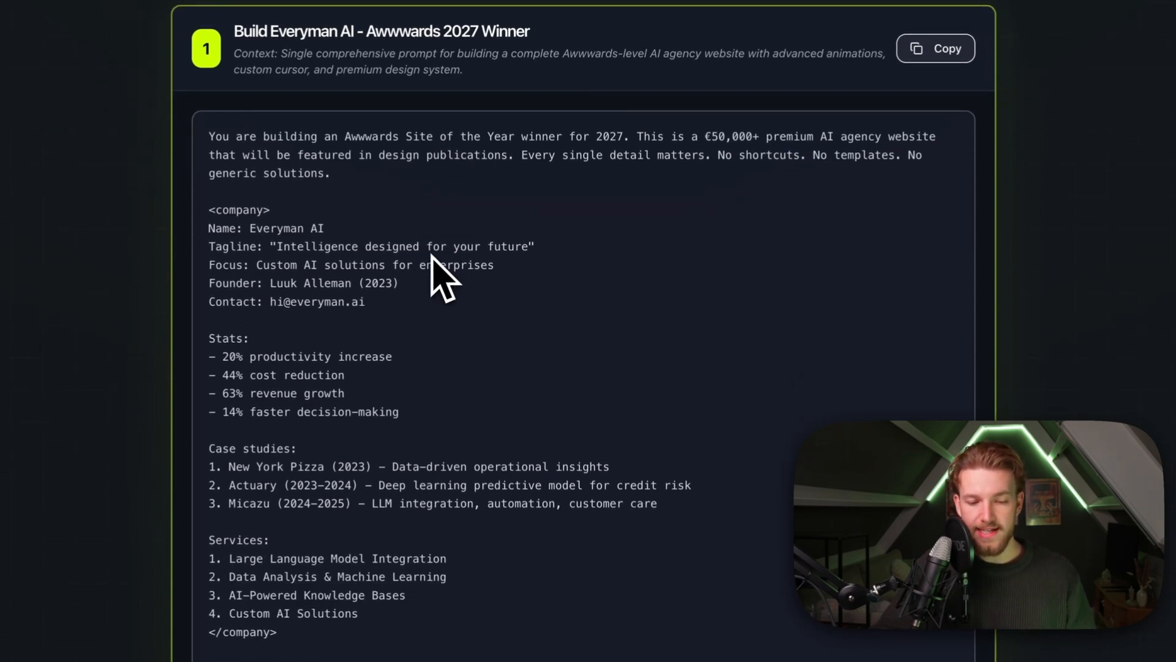
scroll(down, 3)
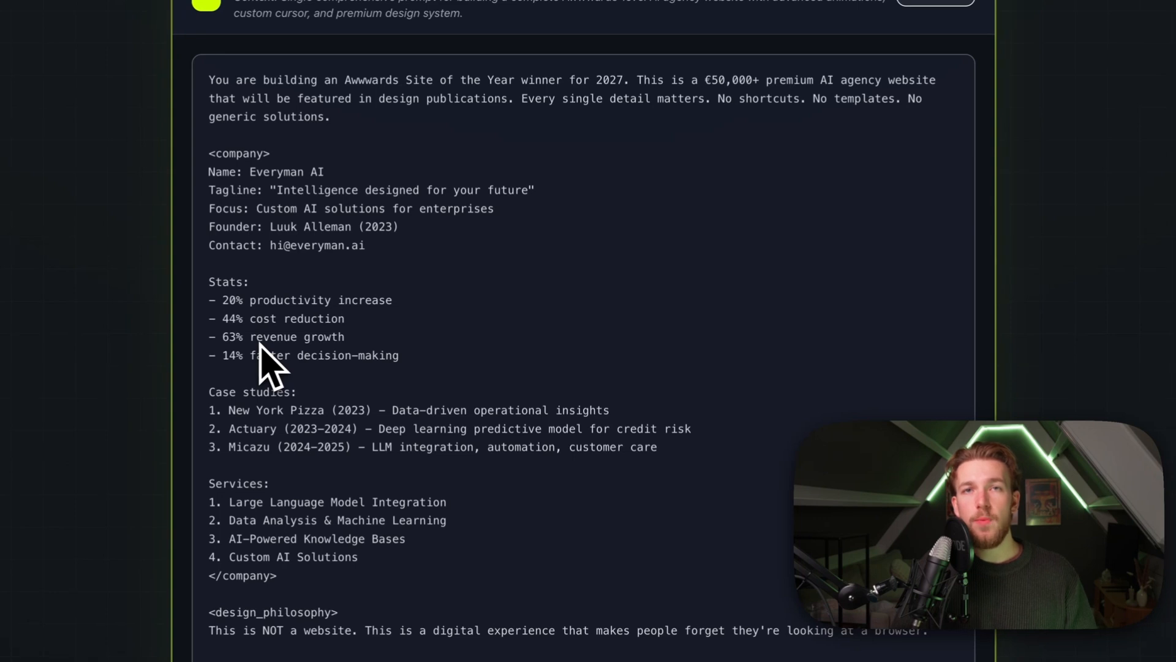
mouse_move(287, 208)
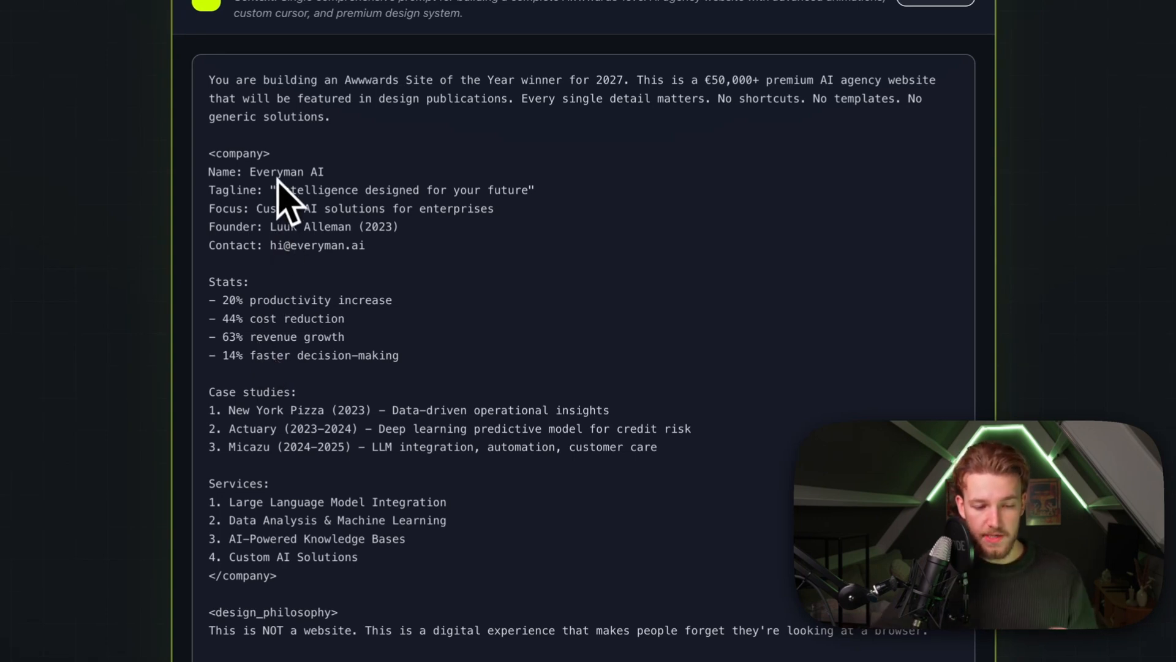
scroll(down, 3)
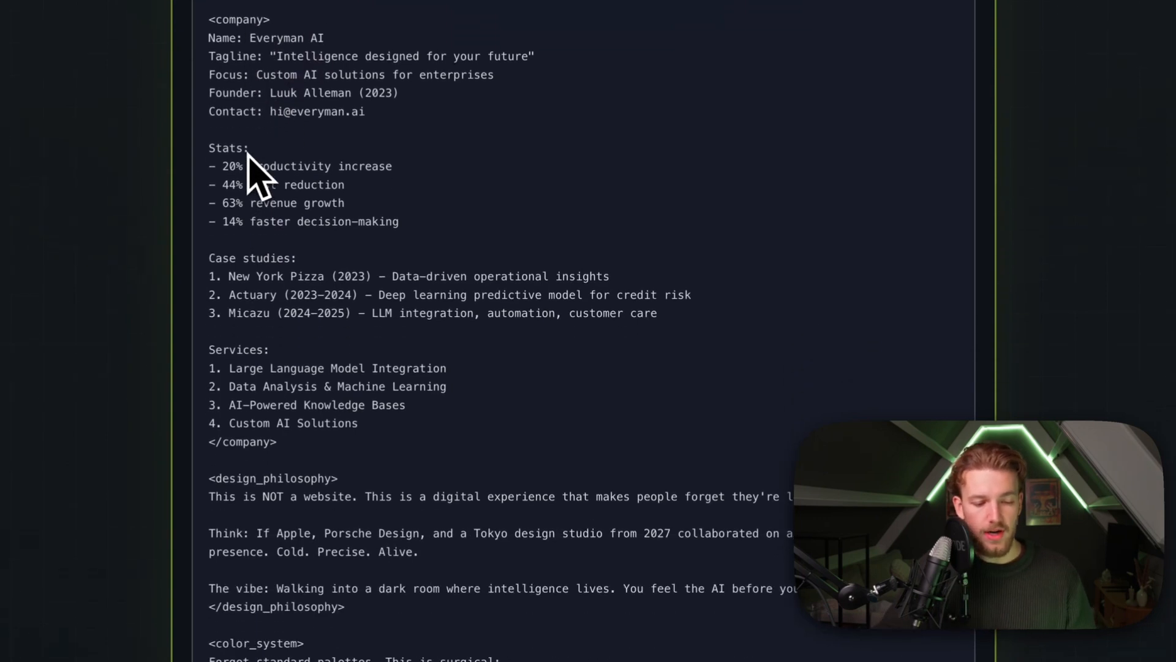
scroll(down, 3)
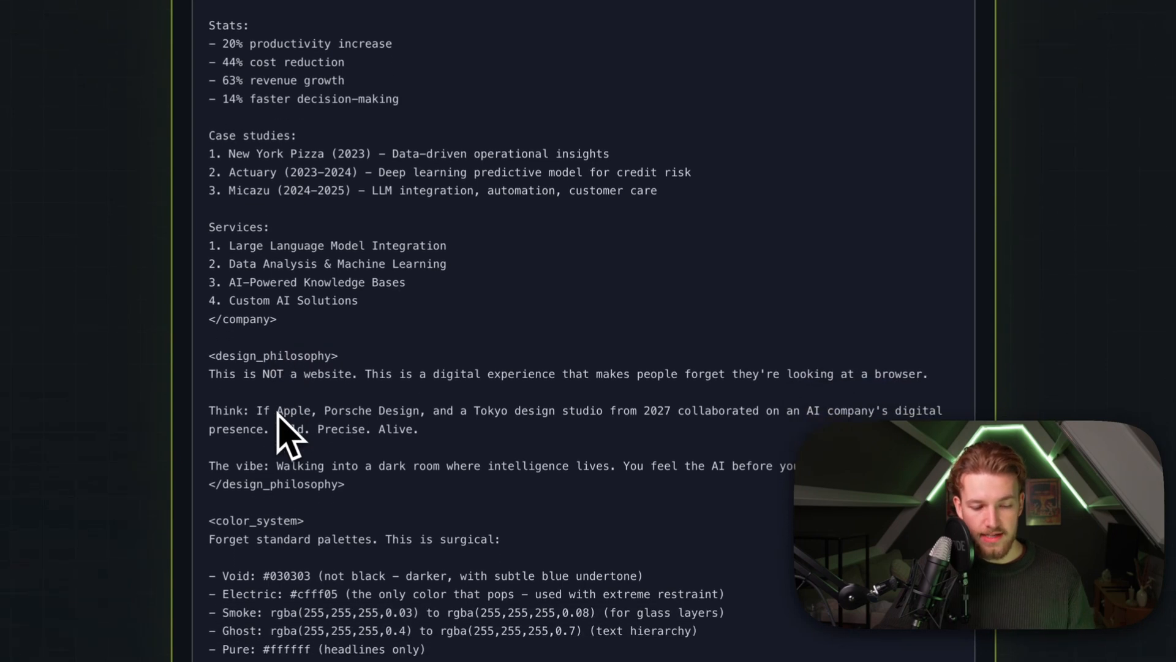
mouse_move(398, 397)
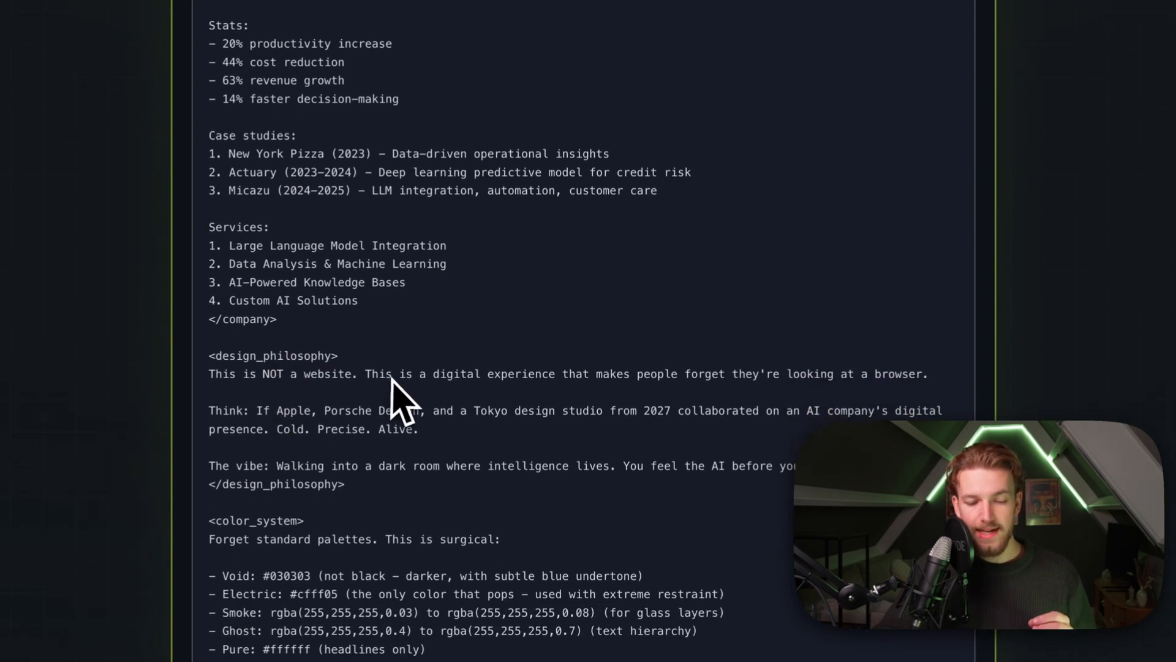
mouse_move(516, 405)
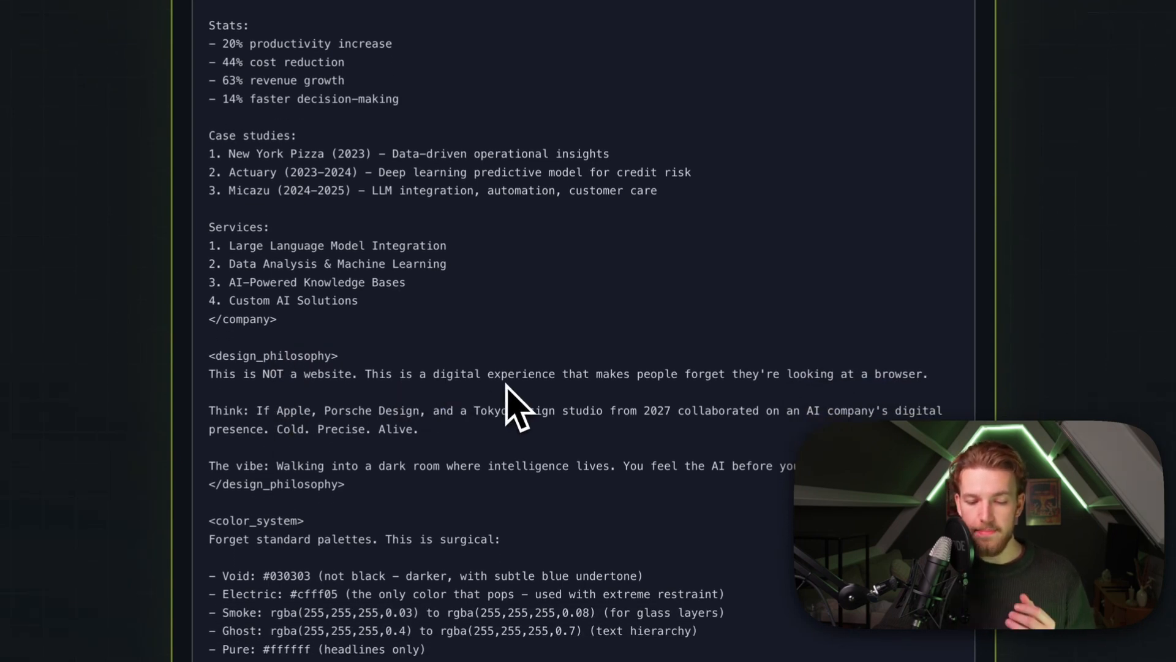
scroll(down, 3)
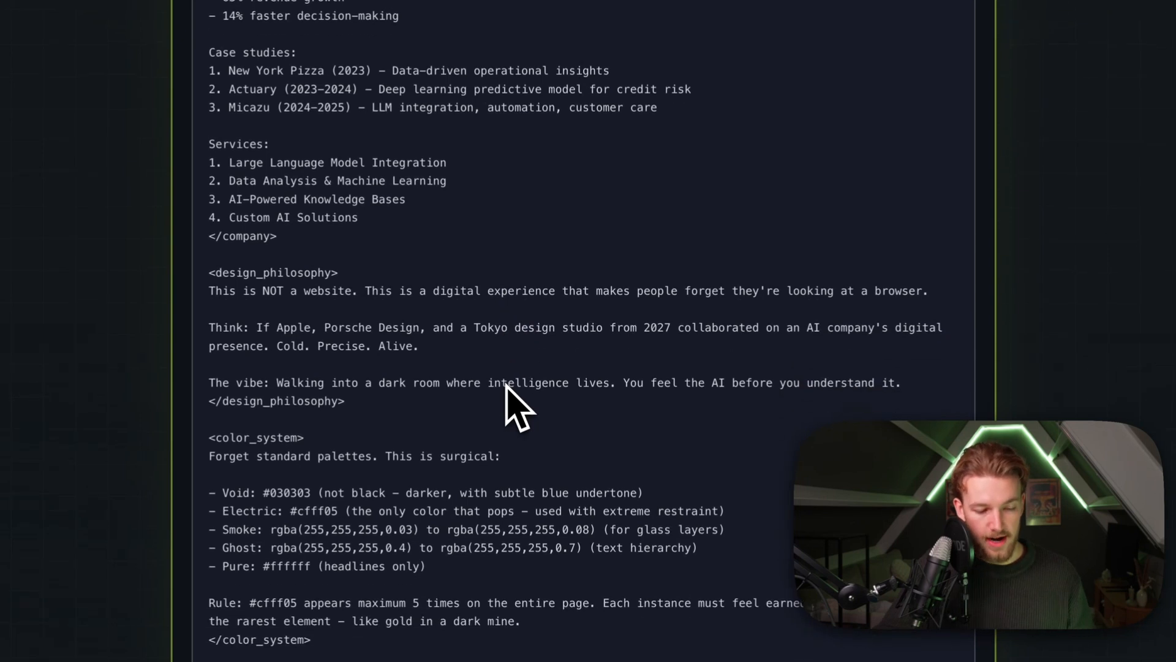
scroll(down, 3)
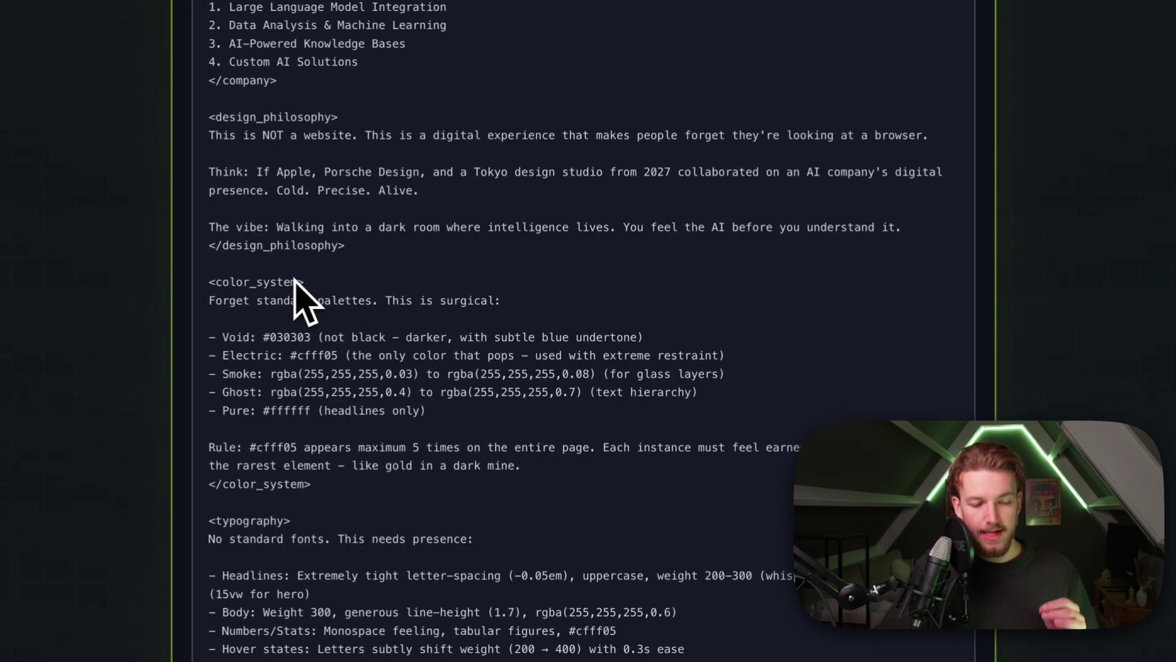
scroll(down, 3)
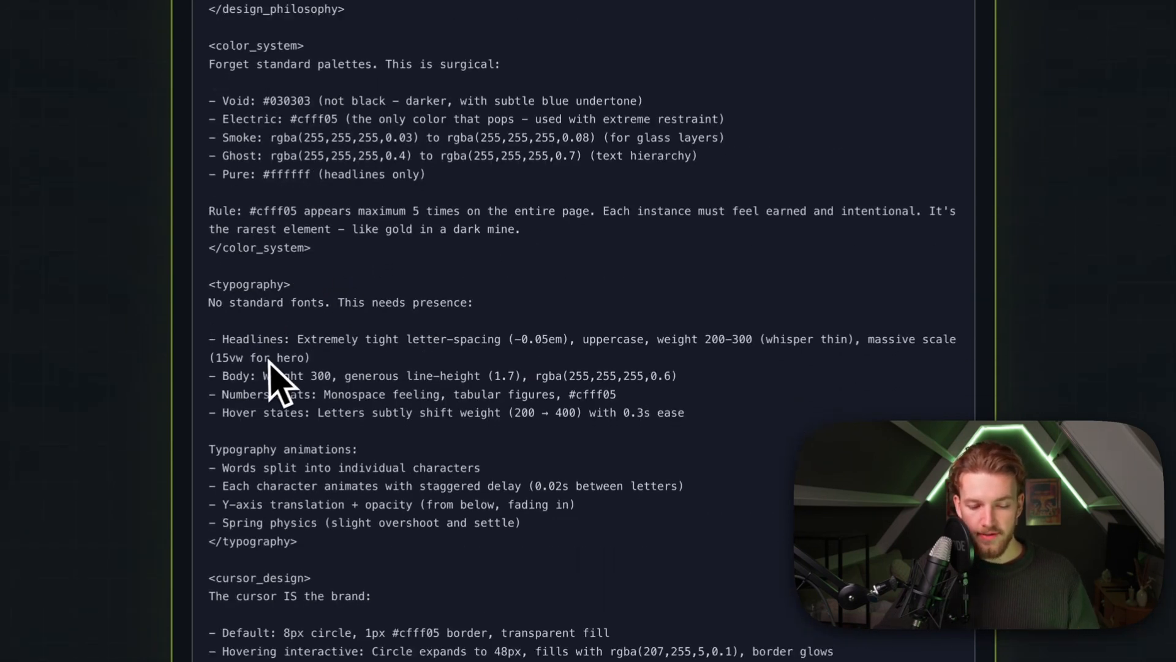
scroll(down, 3)
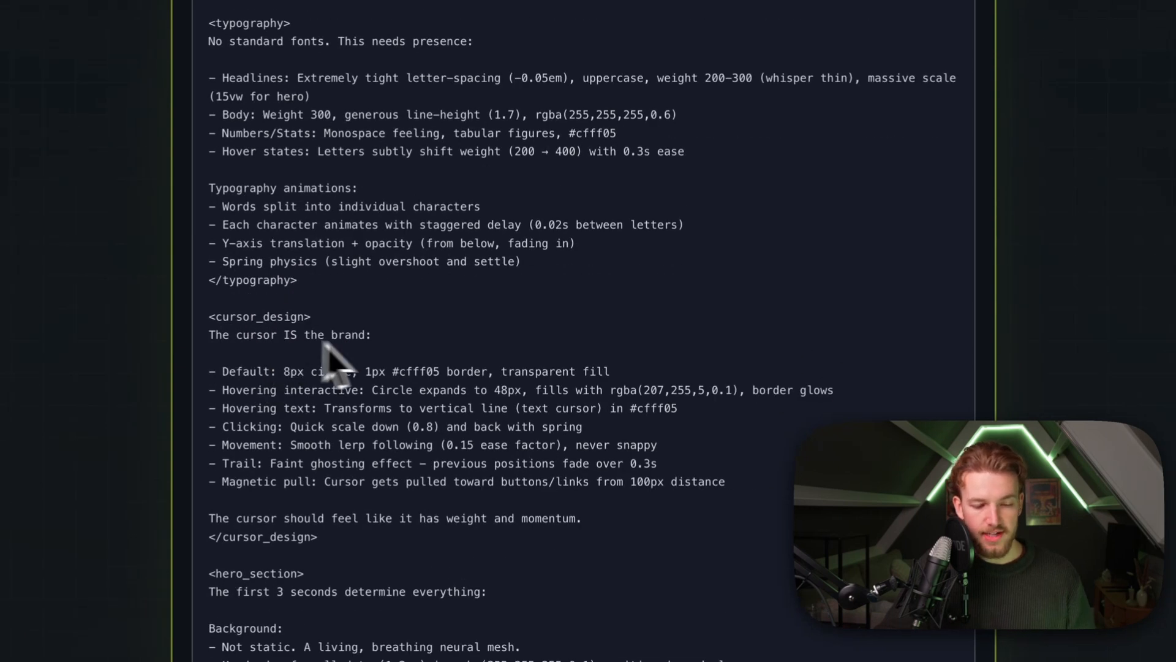
scroll(down, 3)
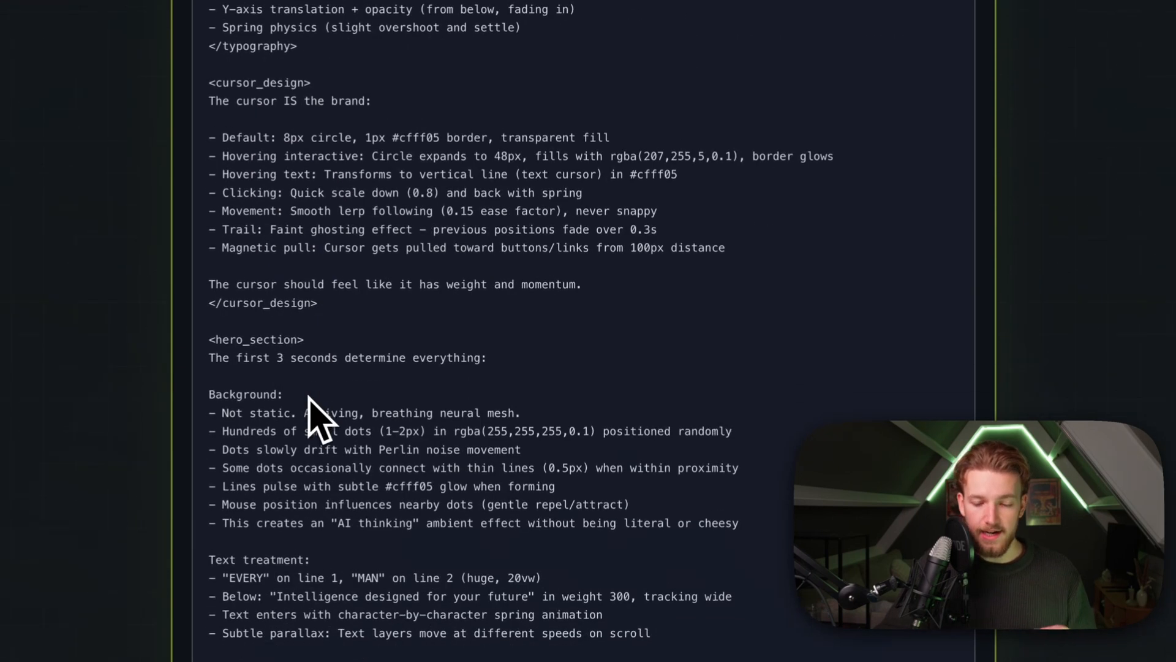
scroll(down, 3)
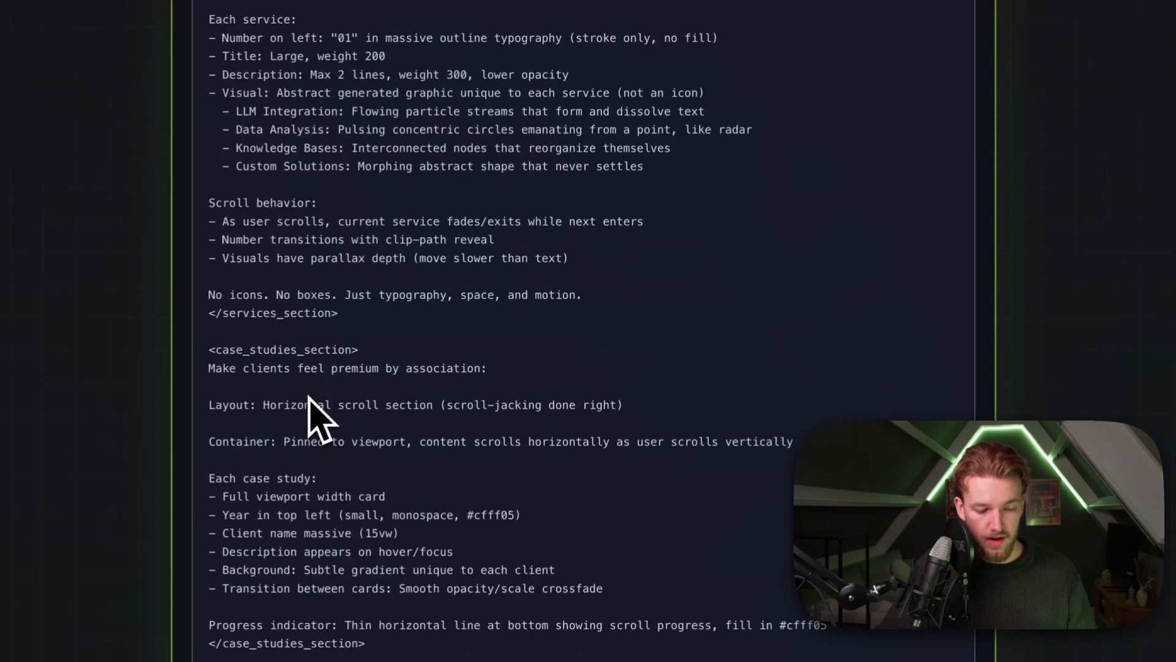
Step: Enter the Everyman AI landing-page request with #cfff05 accent color into the Ask Lovable box
click(934, 66)
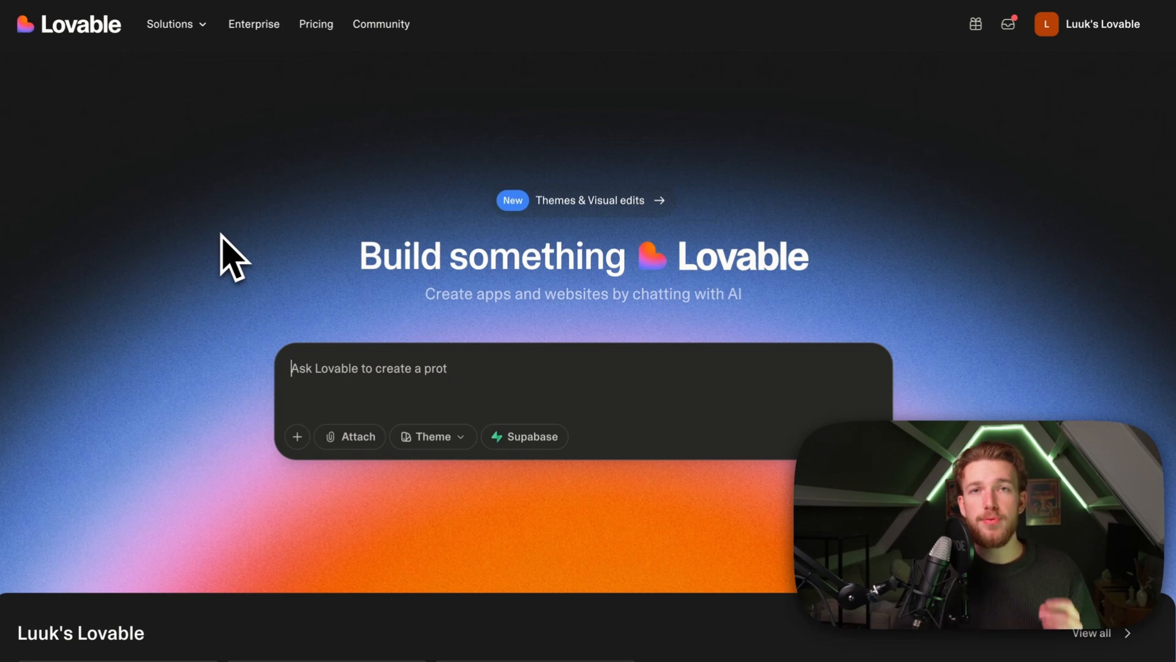
text(Make a landing page for my AI agency called Everyman AI. Use #cfff05 as accent color on a dark background. Make it look modern and professional. Here's the info about my company:)
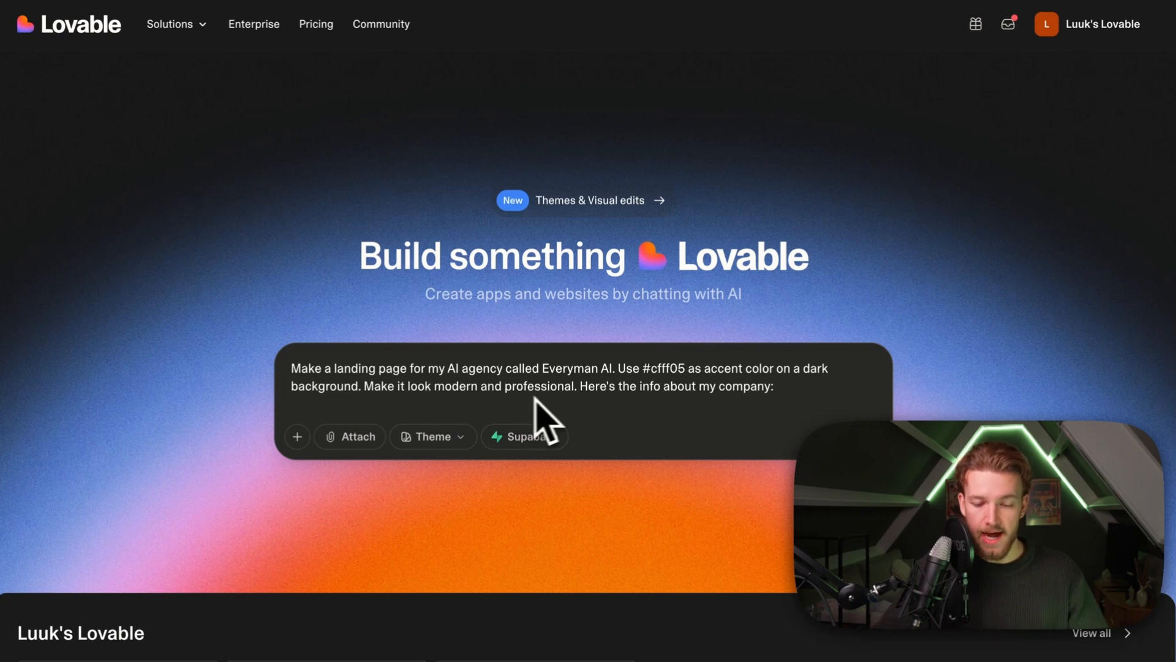
mouse_move(631, 405)
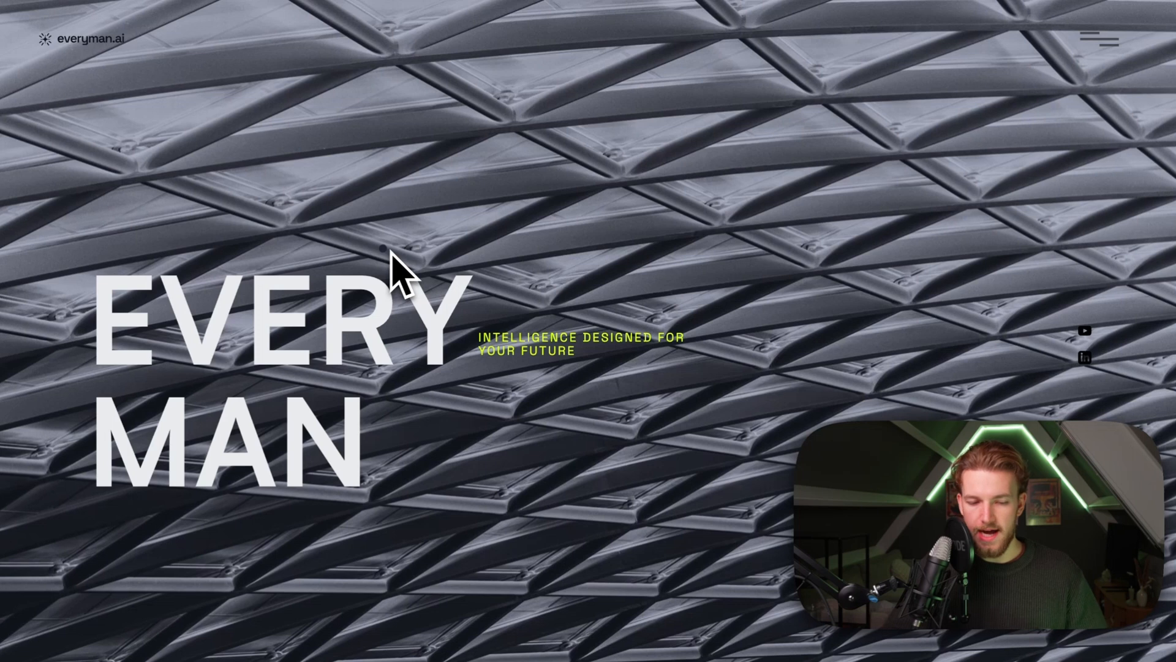
Step: Scroll down the finished Everyman AI site to view the architectural hero
scroll(down, 3)
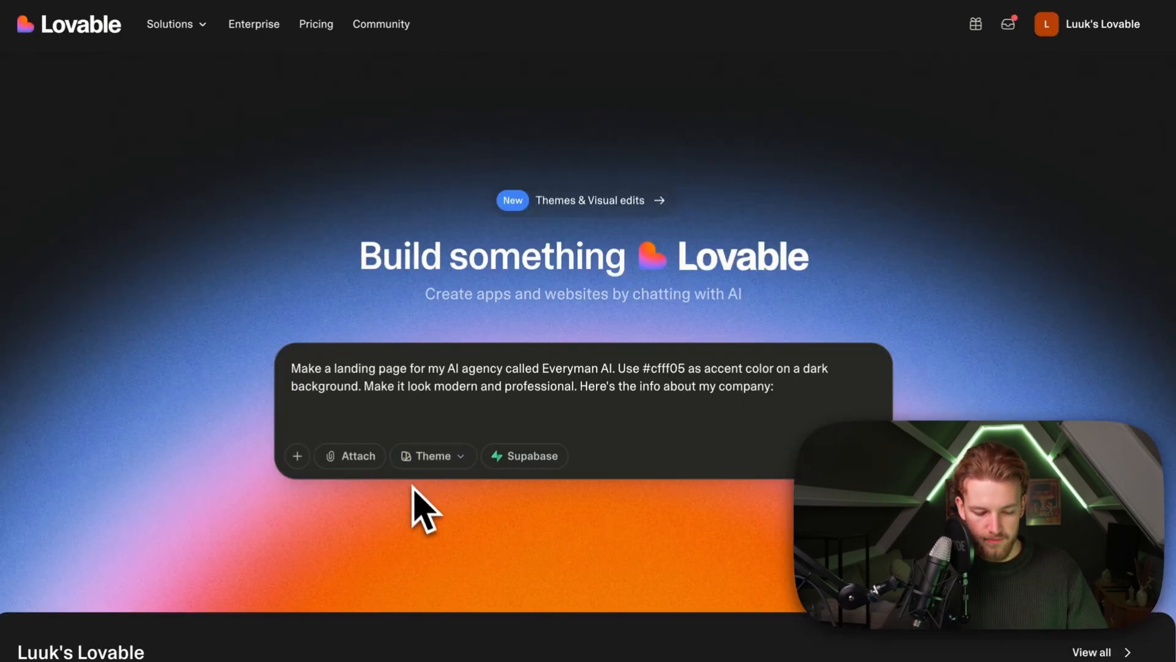
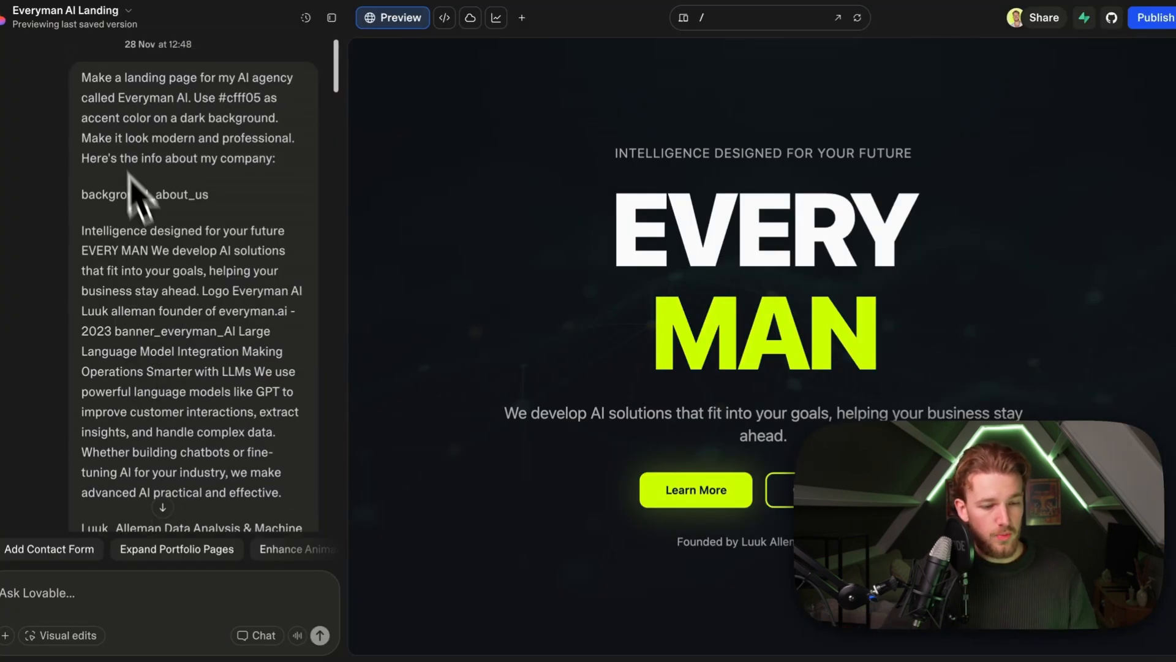
scroll(down, 3)
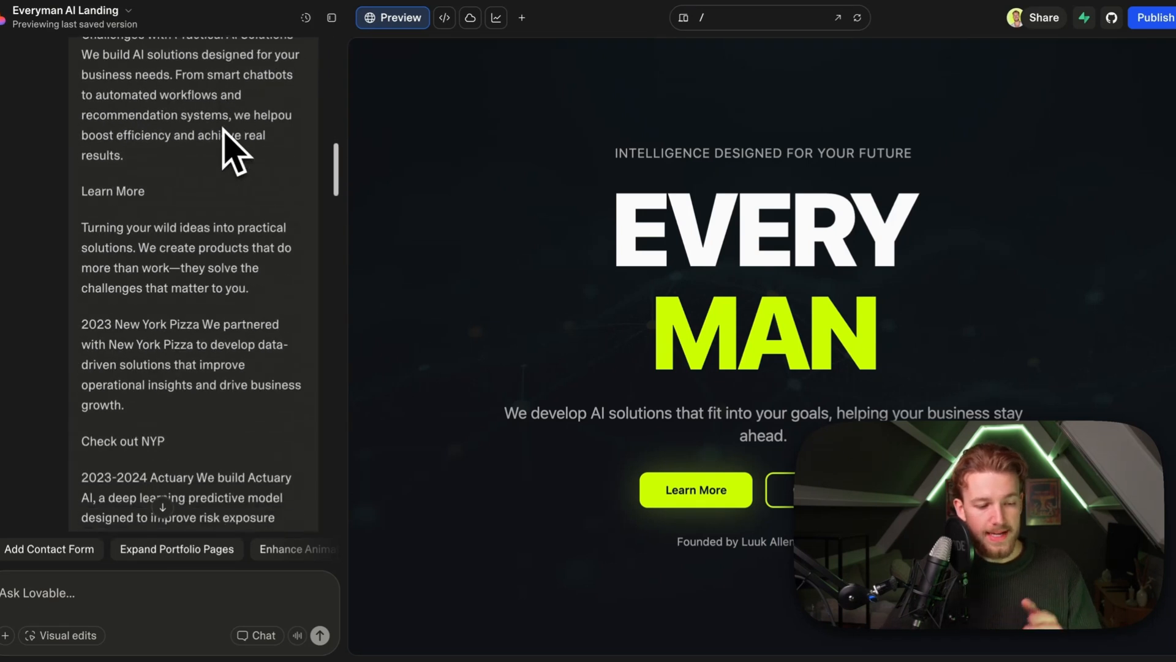
scroll(down, 3)
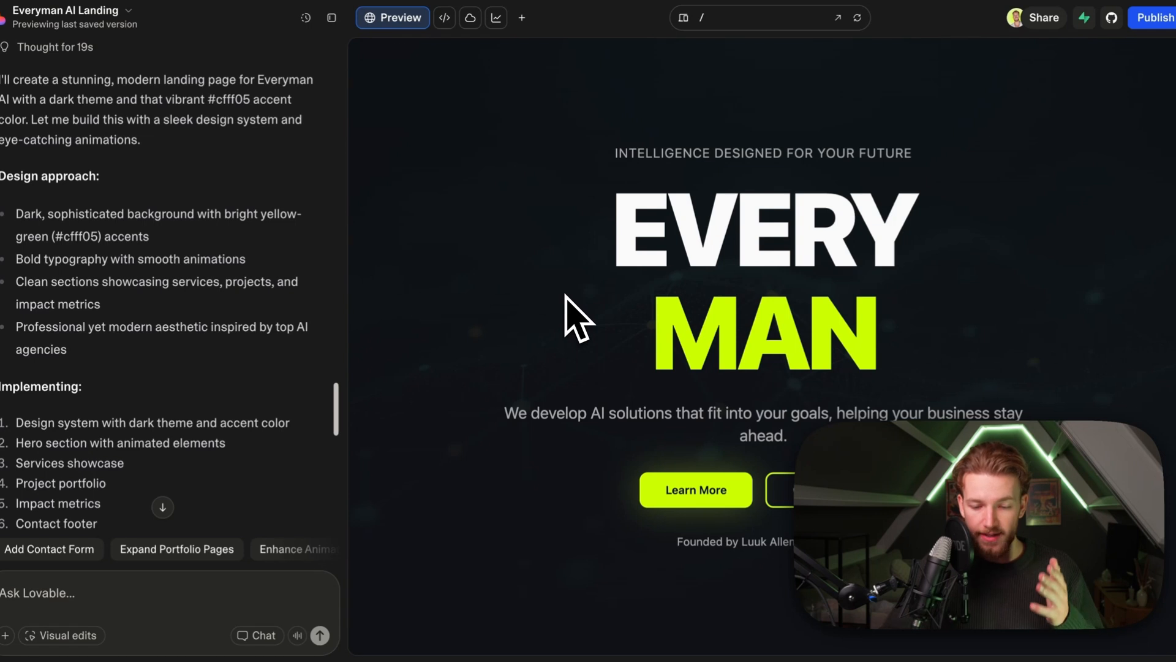
Step: Hide the chat panel and scroll through the lime-accented preview sections, then back toward the top
click(331, 17)
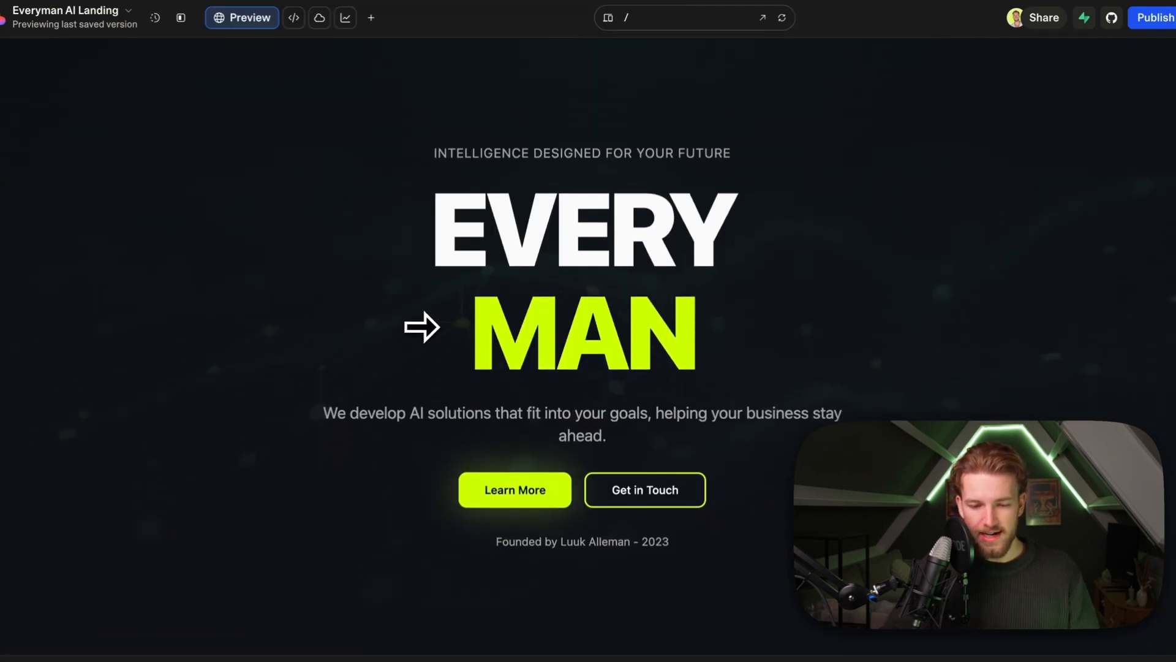
scroll(down, 3)
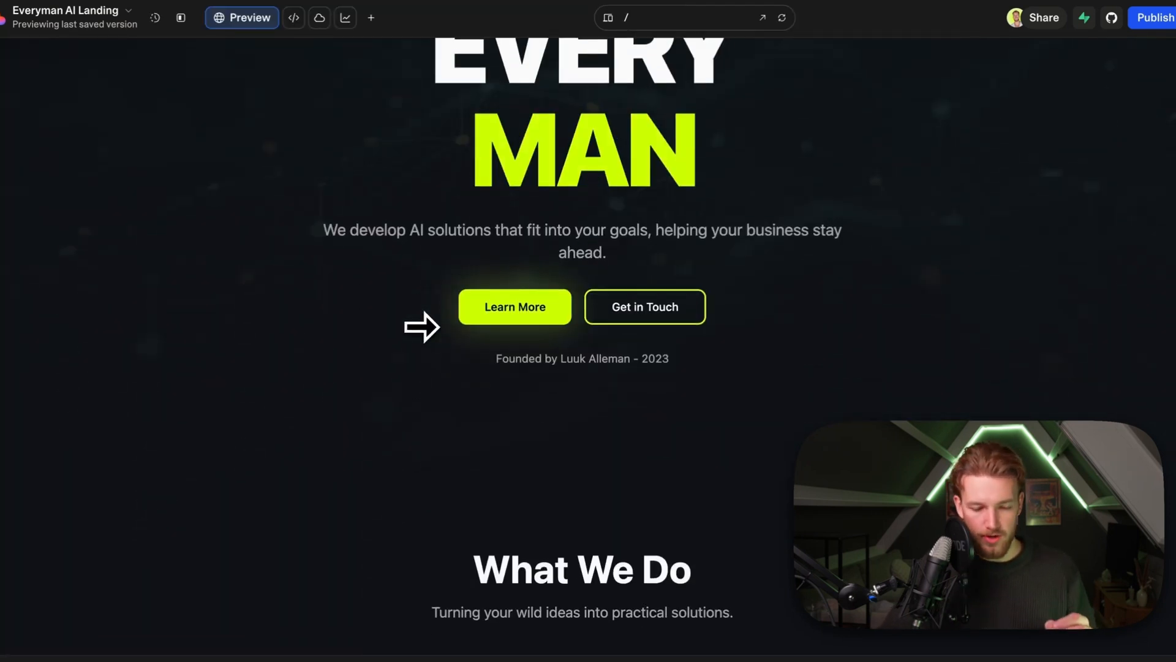
scroll(down, 3)
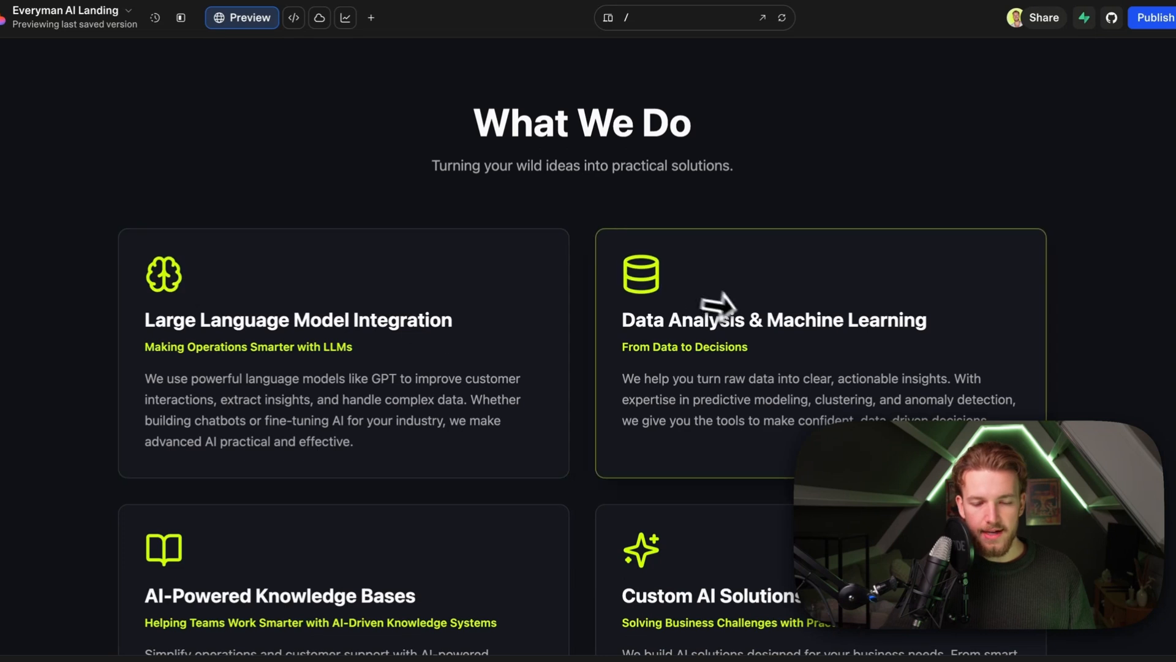
scroll(down, 3)
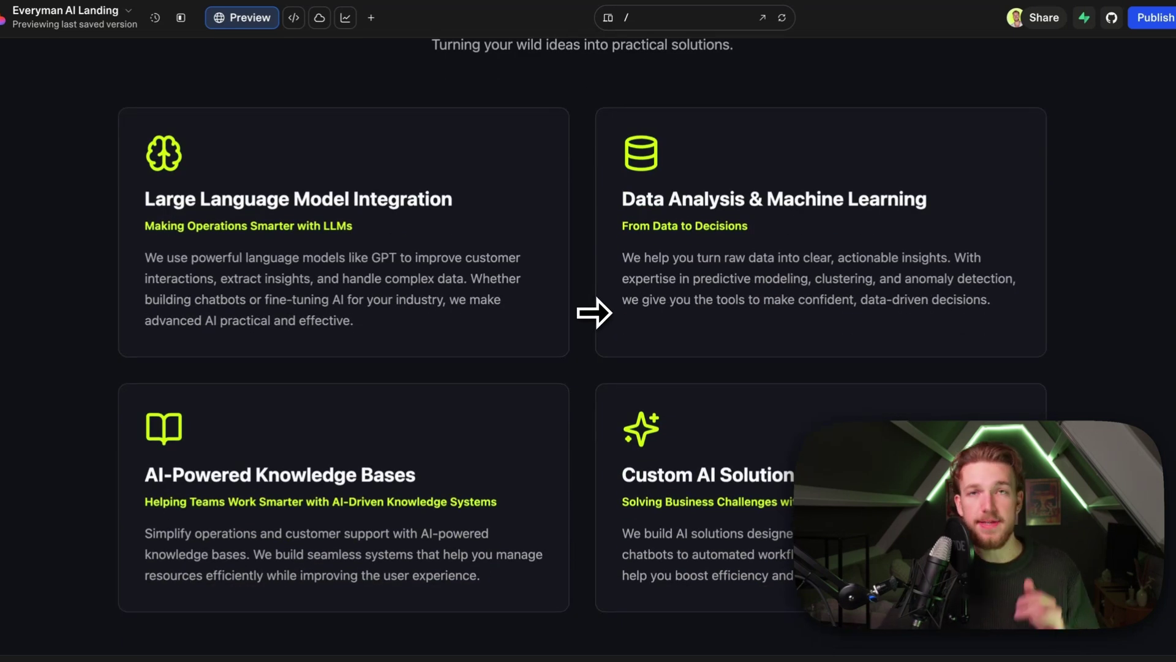
scroll(down, 3)
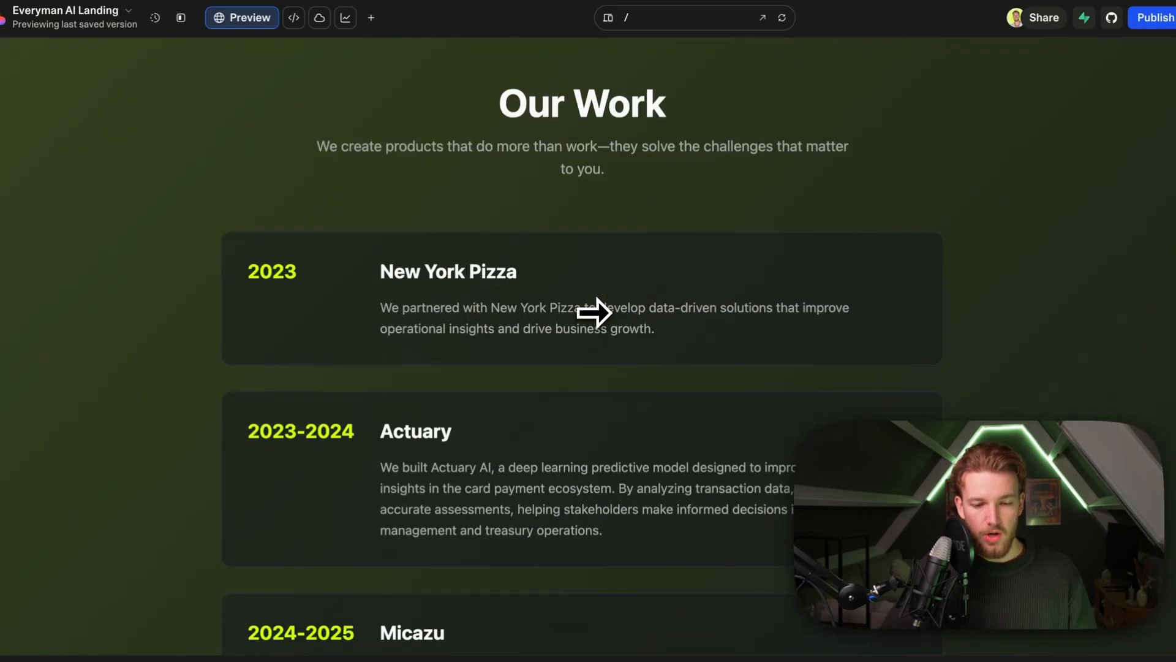
scroll(down, 3)
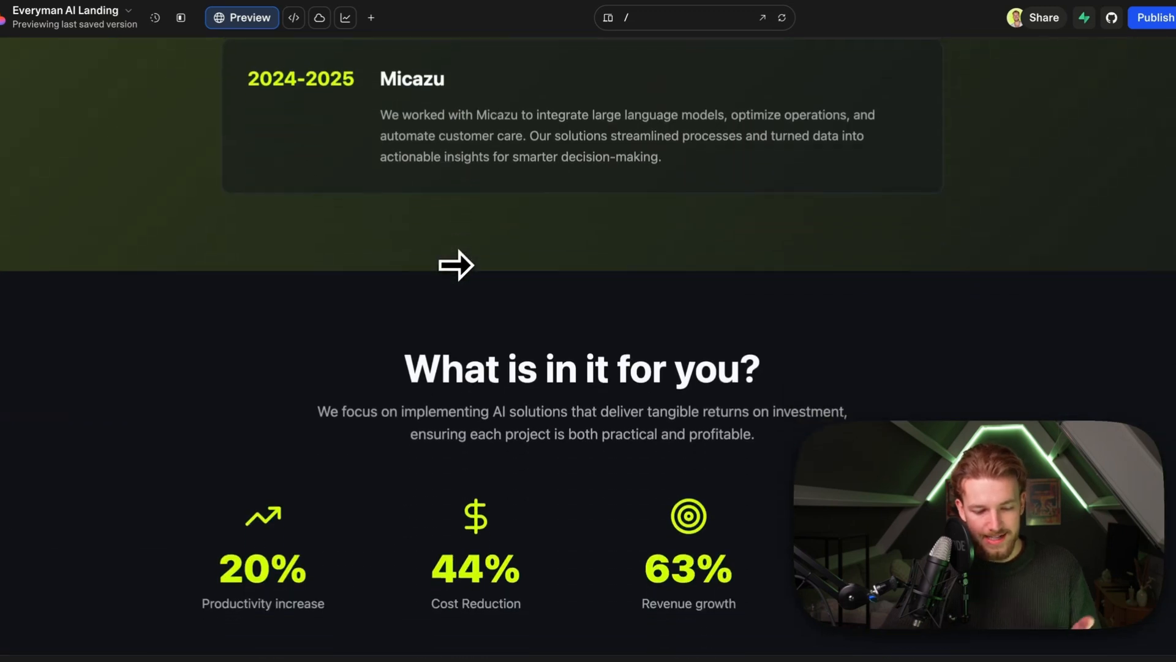
scroll(down, 3)
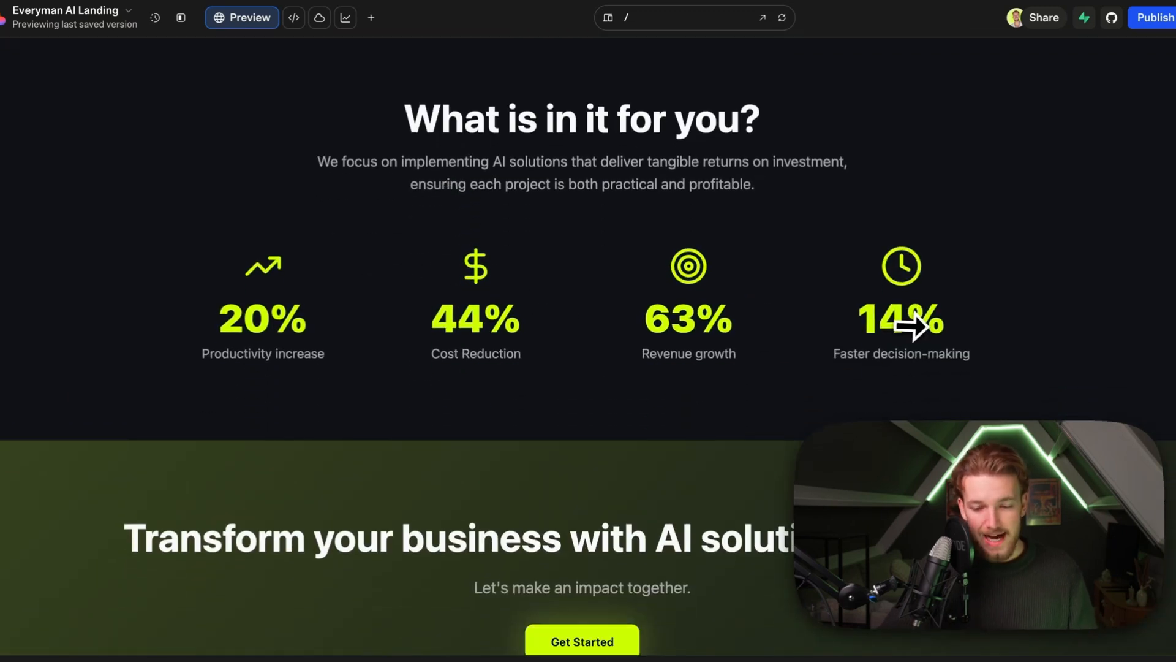
mouse_move(263, 294)
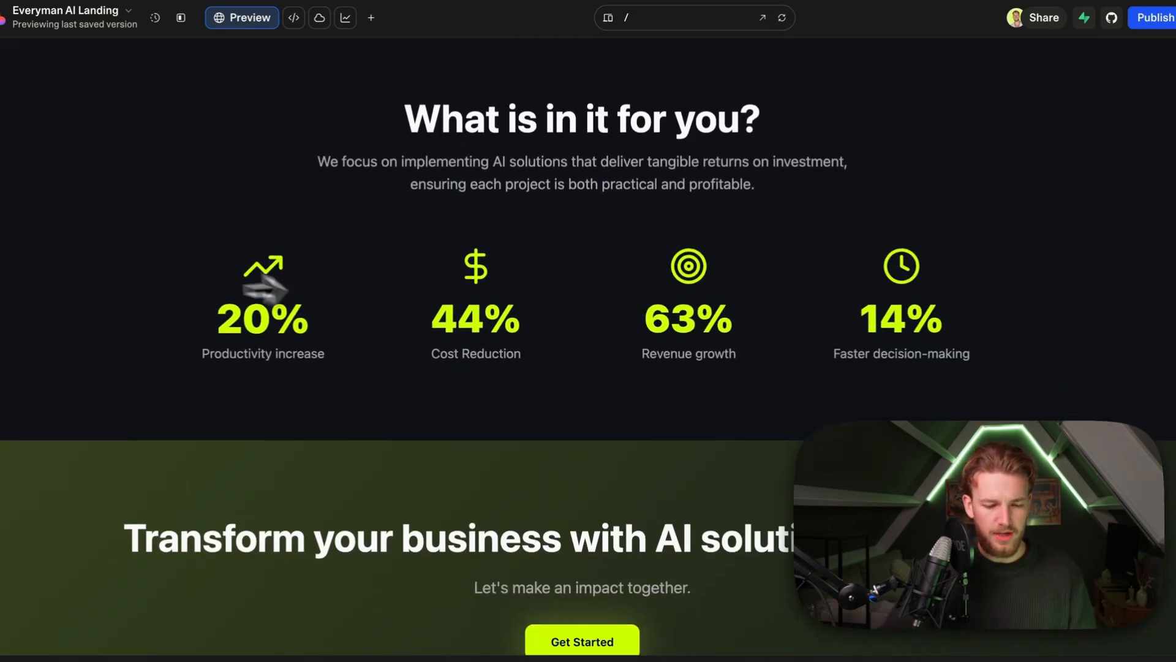
scroll(down, 3)
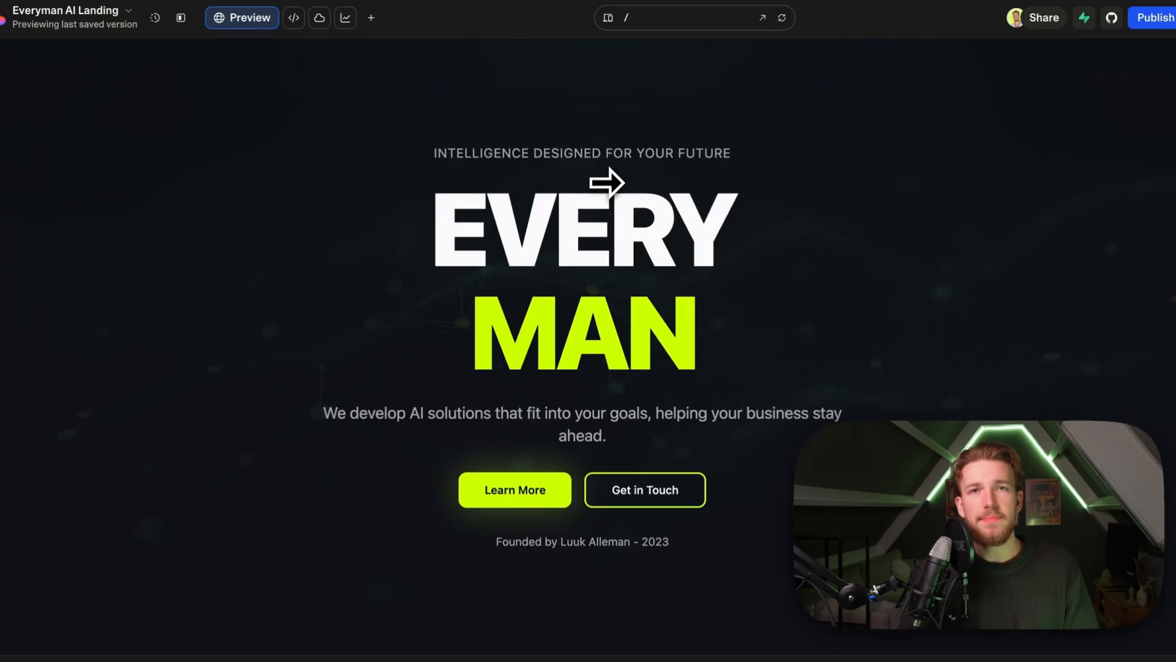
scroll(down, 3)
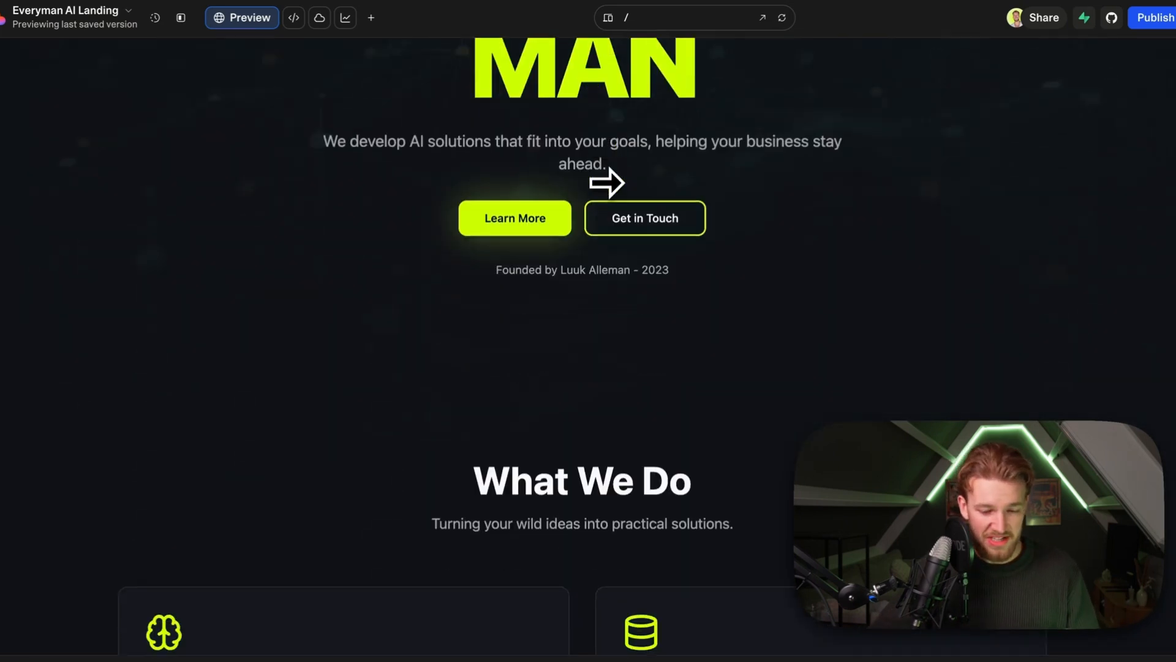
scroll(up, 3)
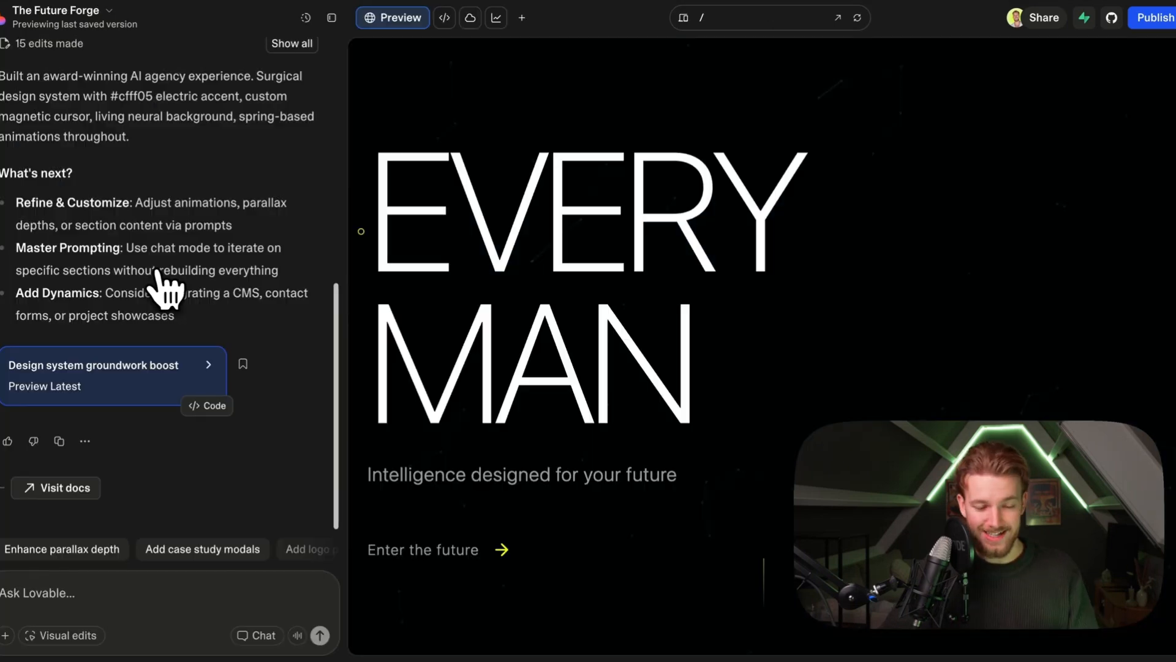
mouse_move(246, 315)
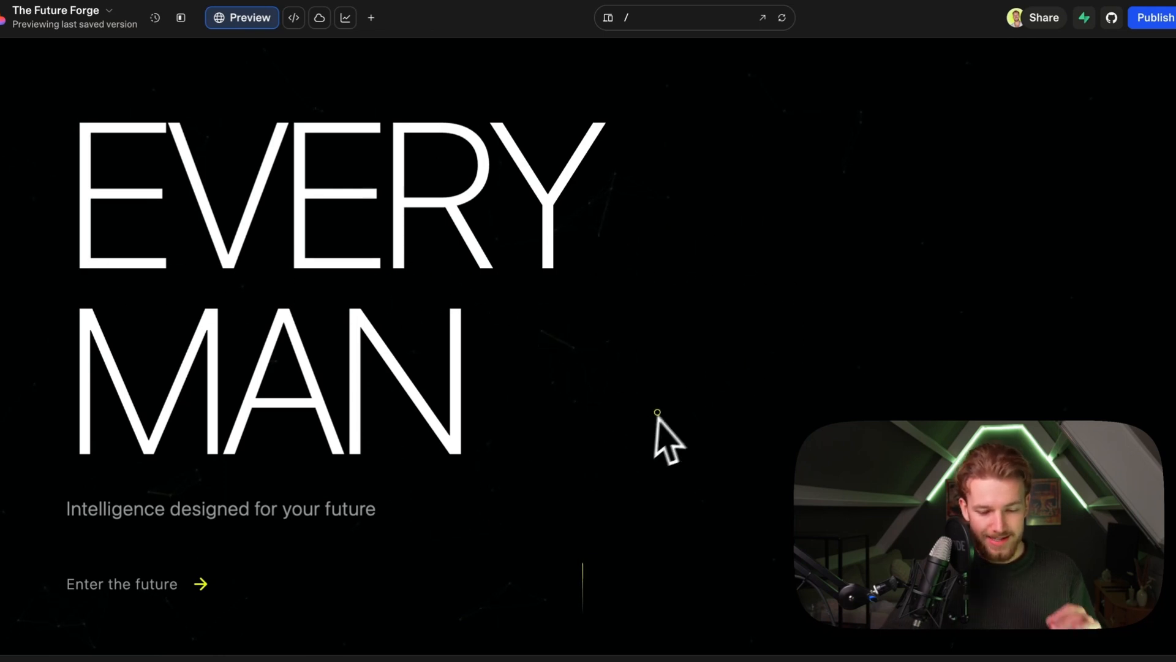
mouse_move(667, 408)
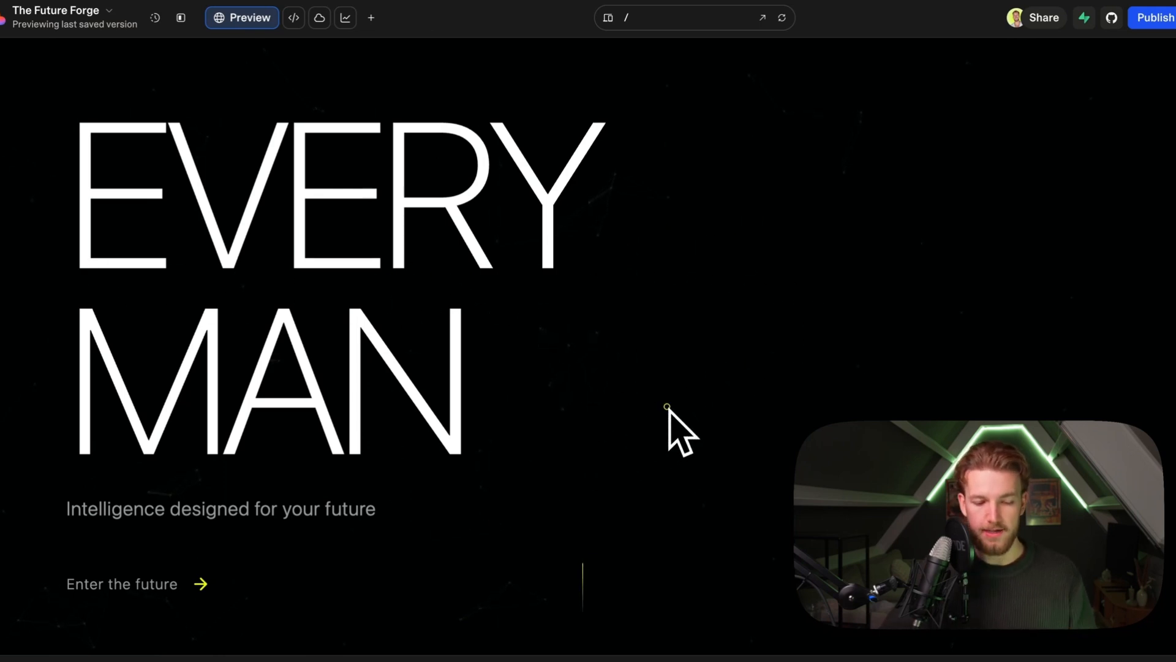
scroll(down, 3)
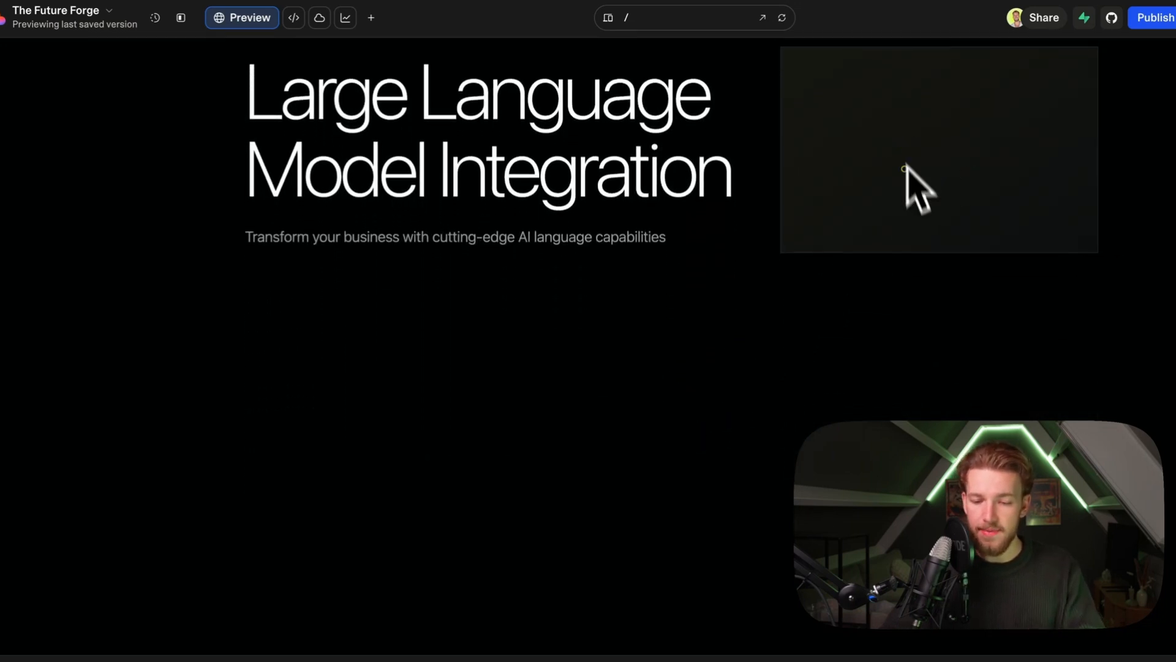
mouse_move(566, 366)
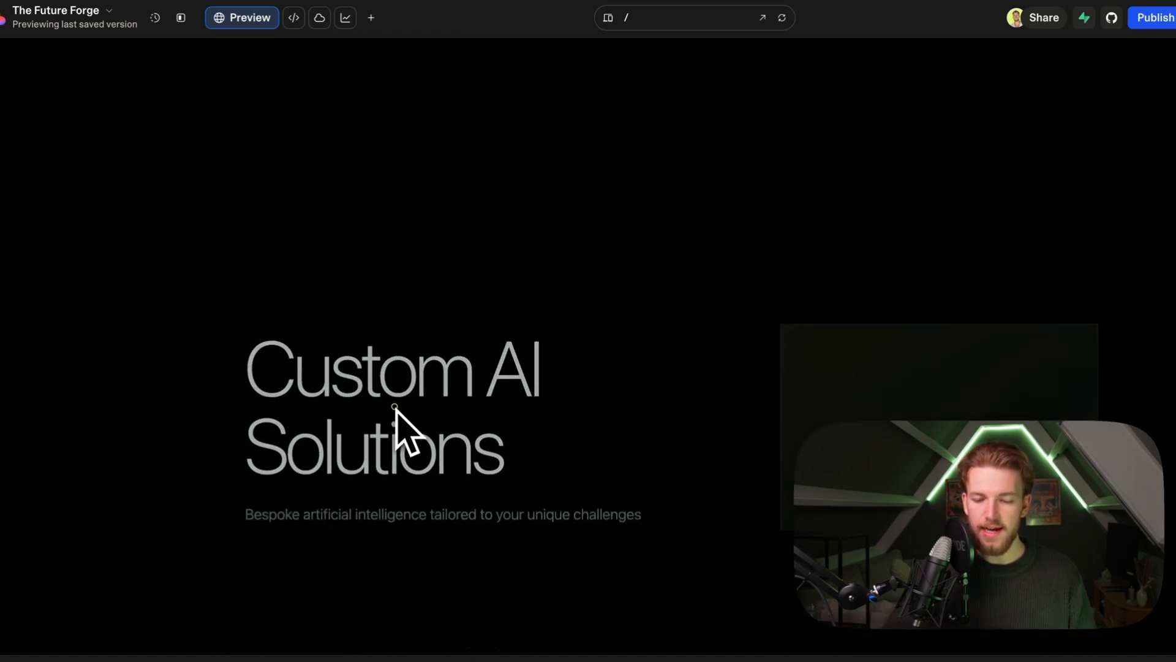
scroll(down, 3)
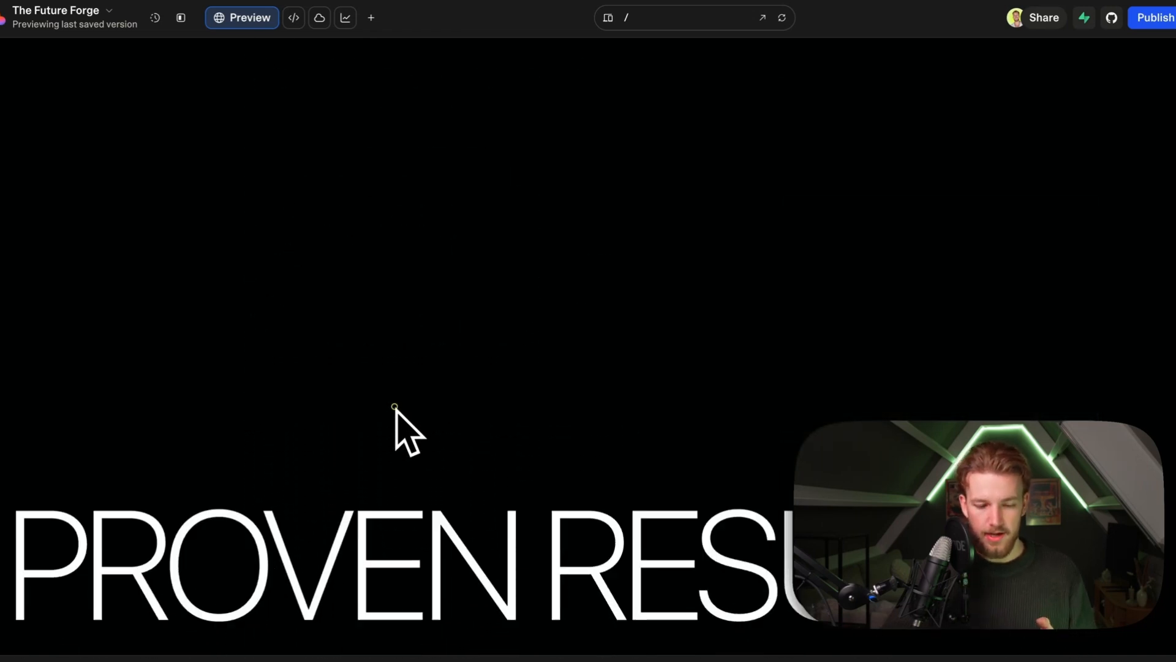
scroll(down, 3)
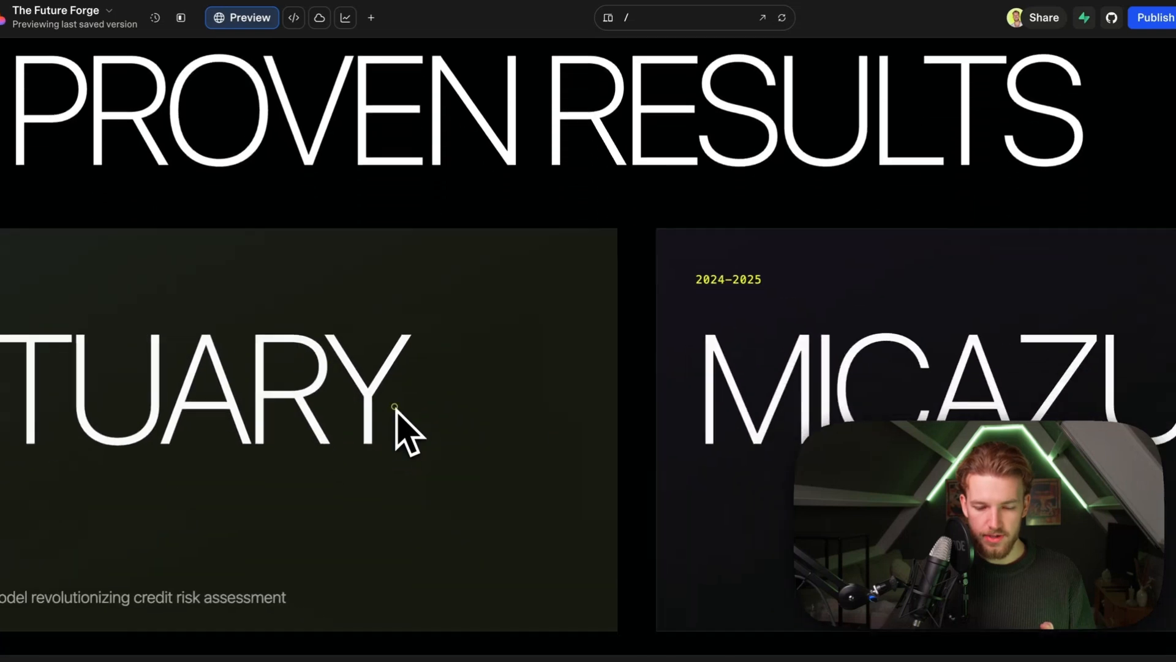
scroll(down, 3)
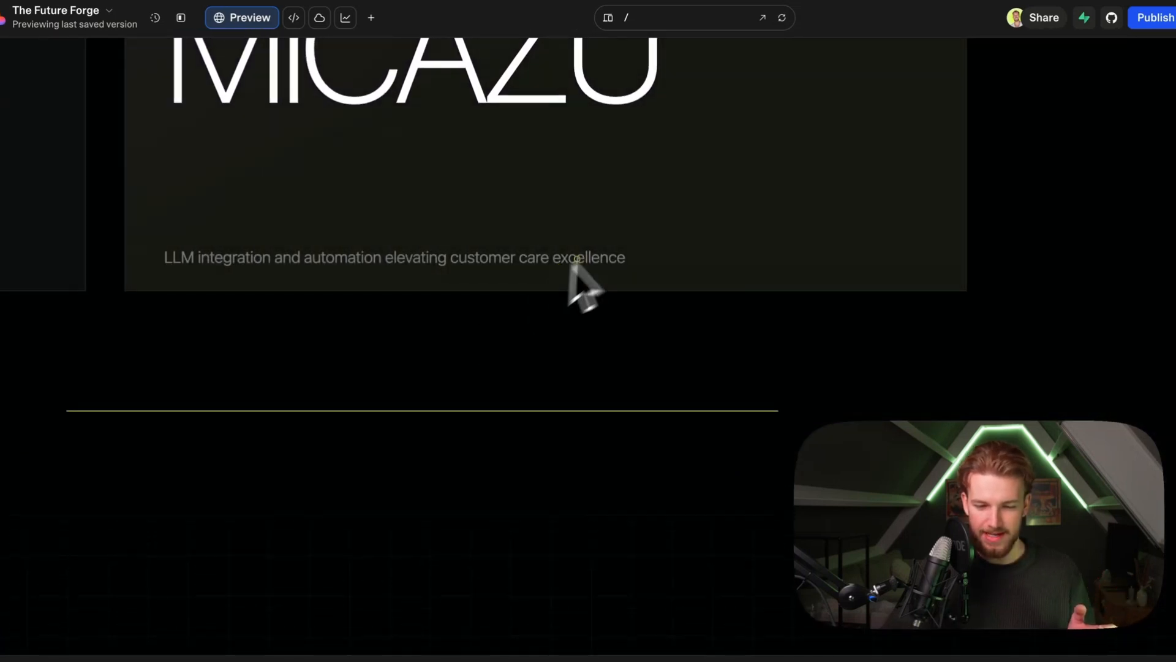
scroll(down, 3)
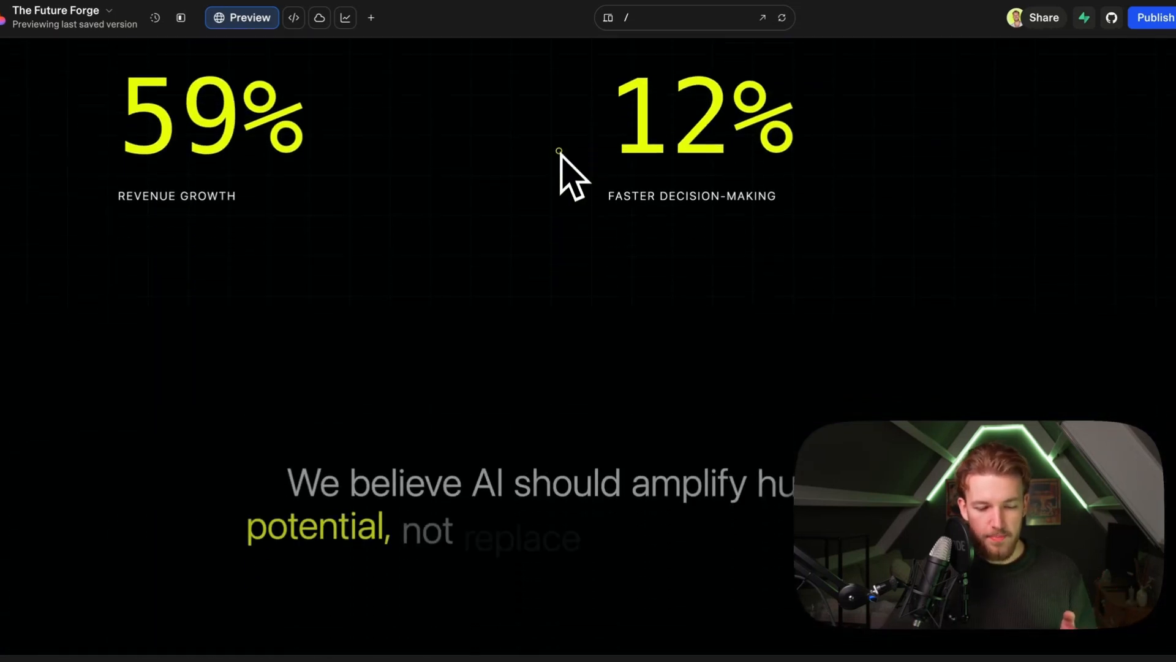
scroll(down, 3)
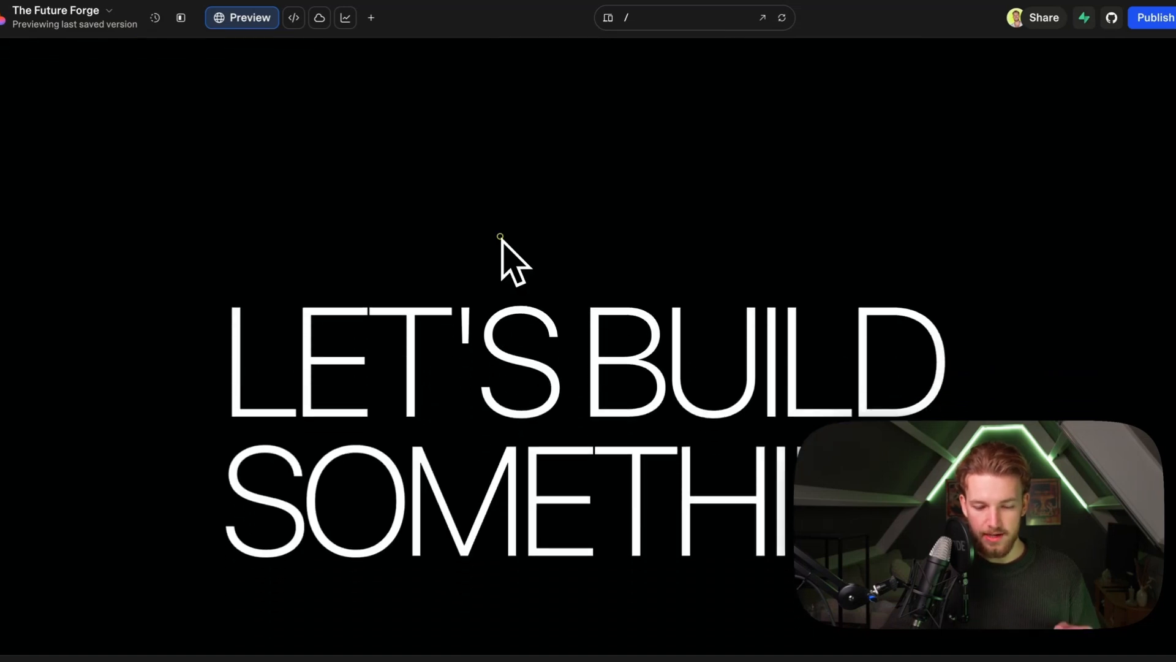
scroll(down, 3)
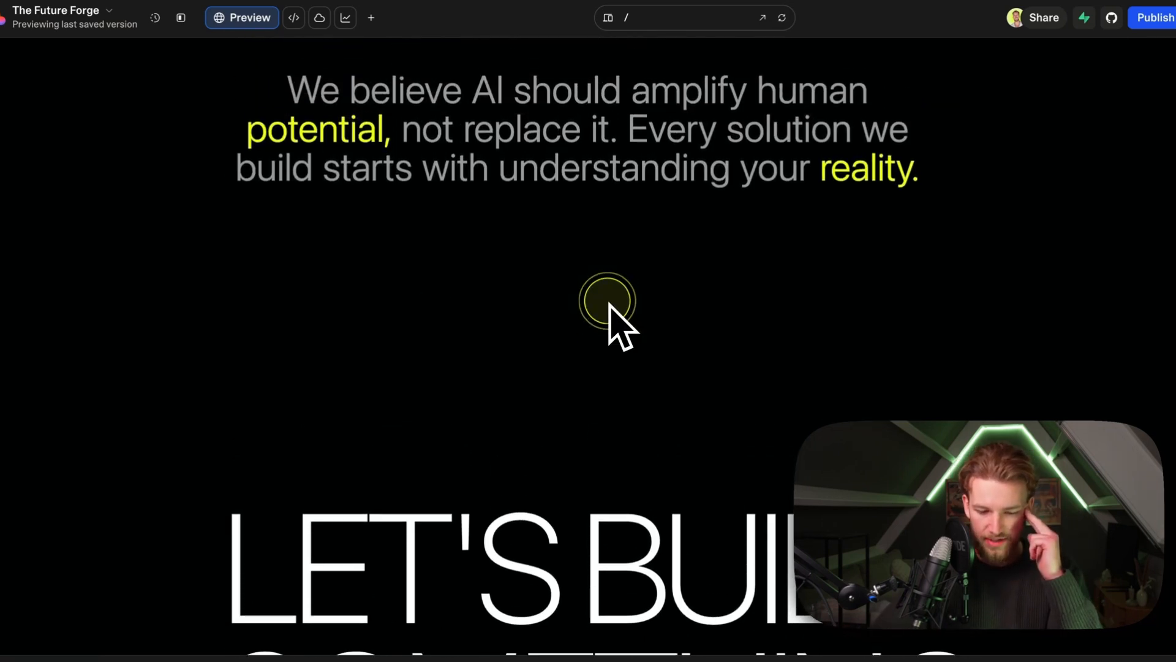
scroll(down, 3)
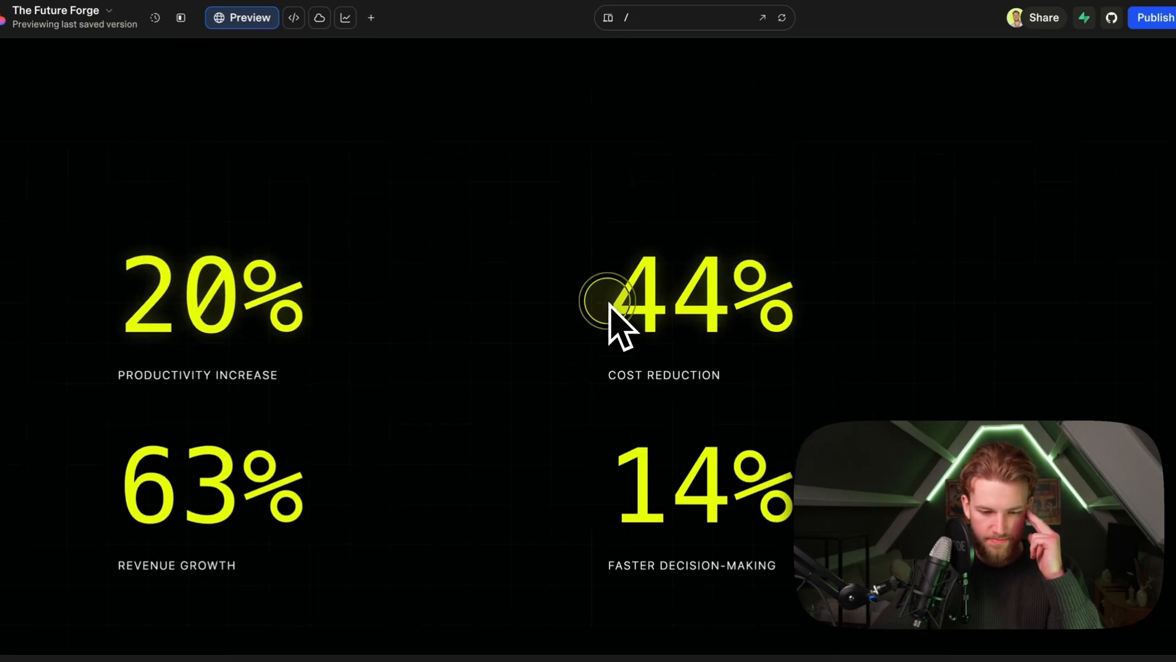
scroll(down, 3)
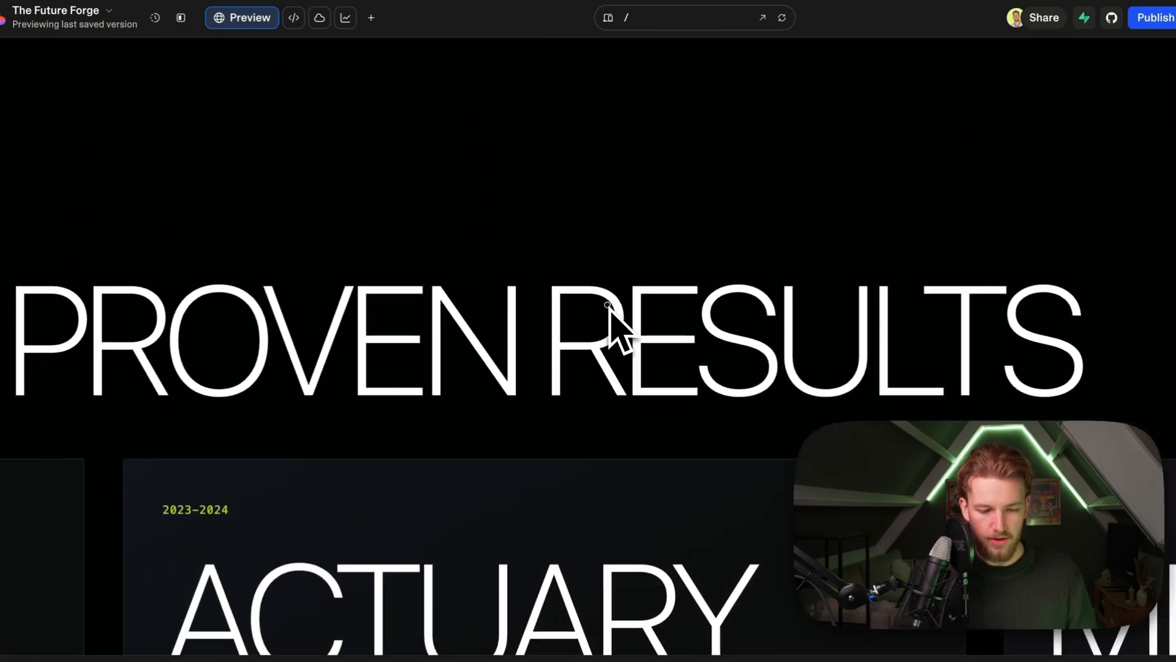
scroll(down, 3)
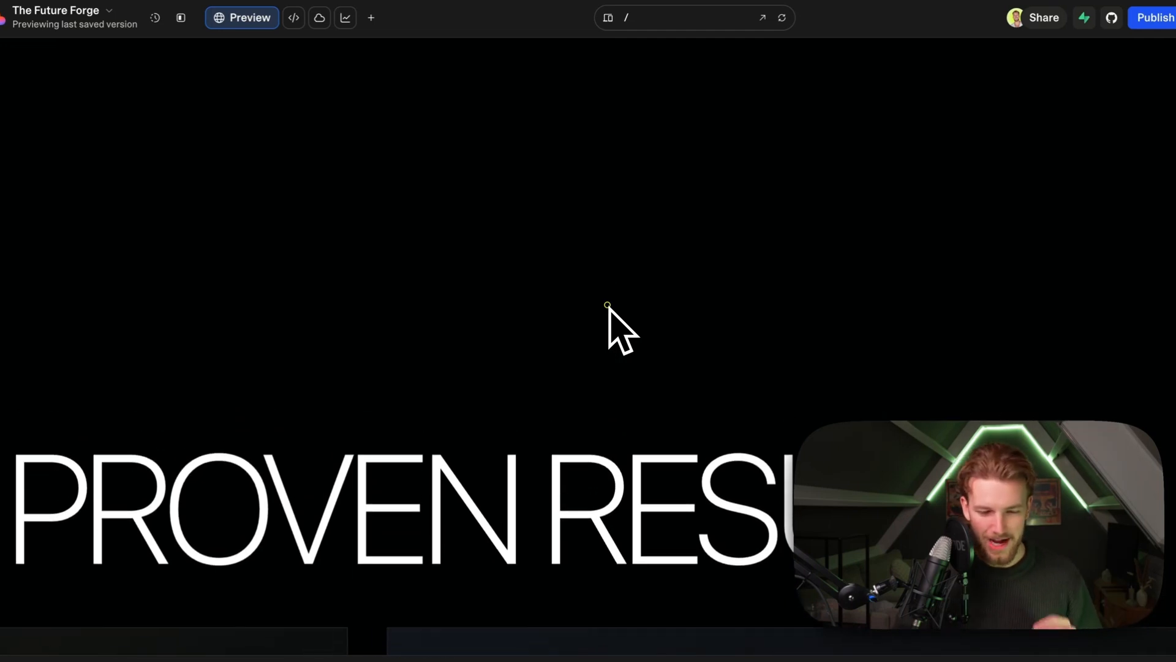